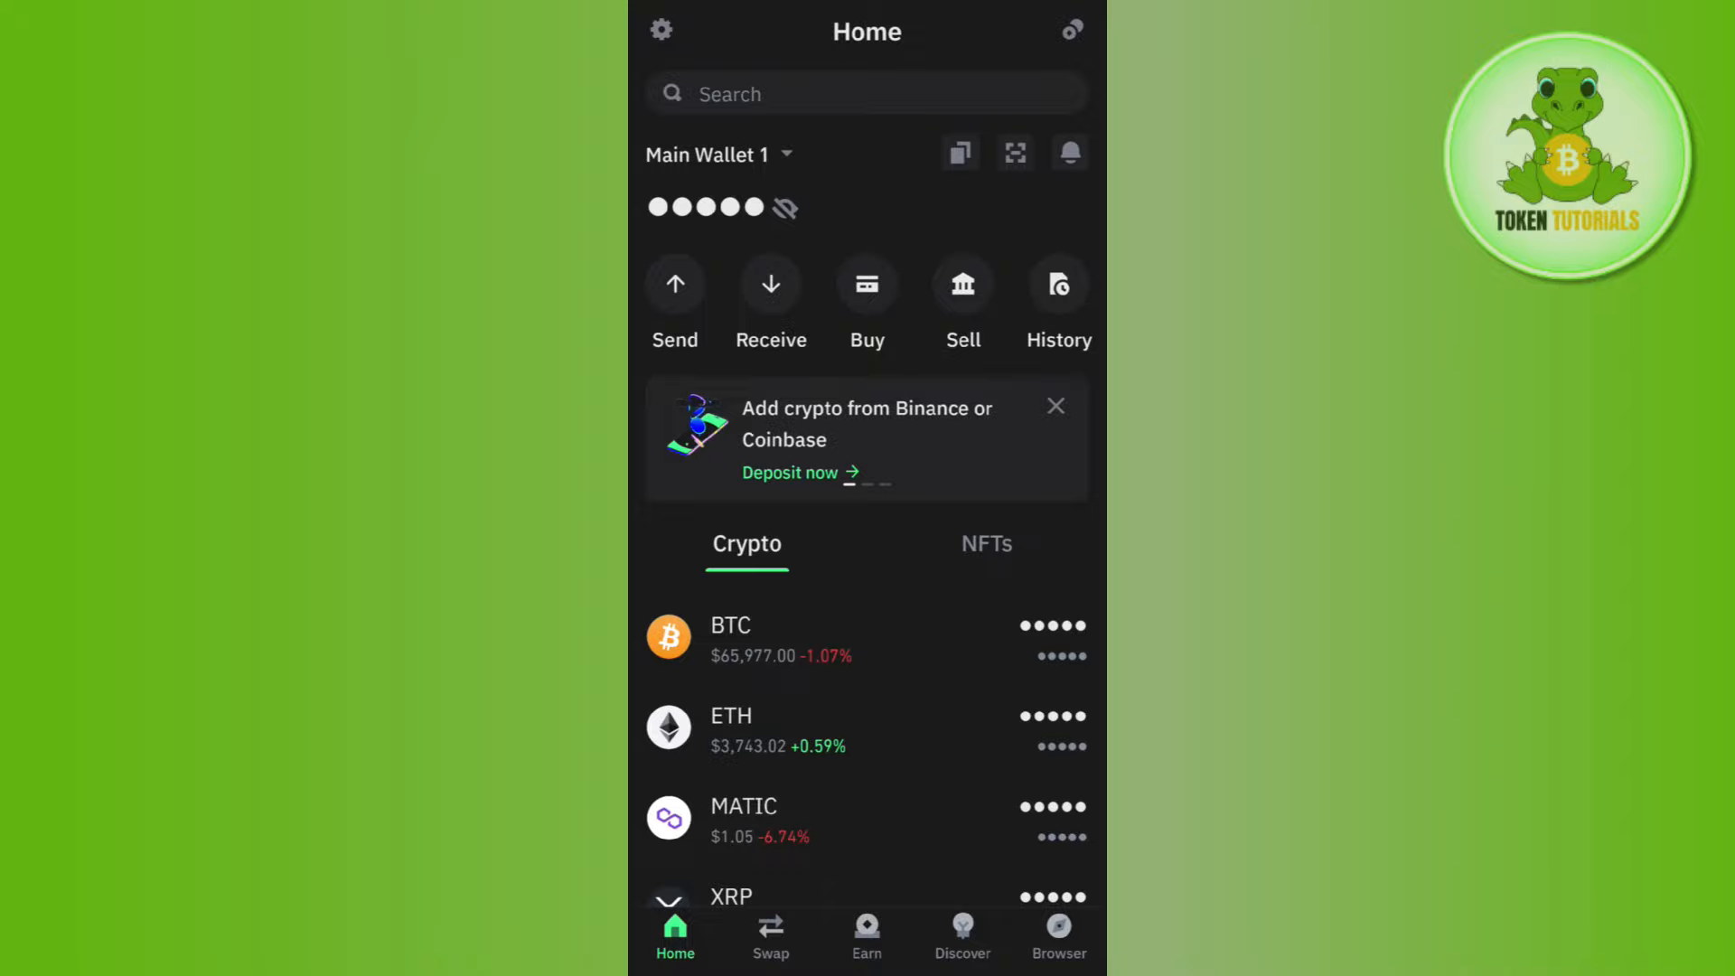
# Scroll down through the Home token list toward its settings at the bottom.
pyautogui.scroll(-3)
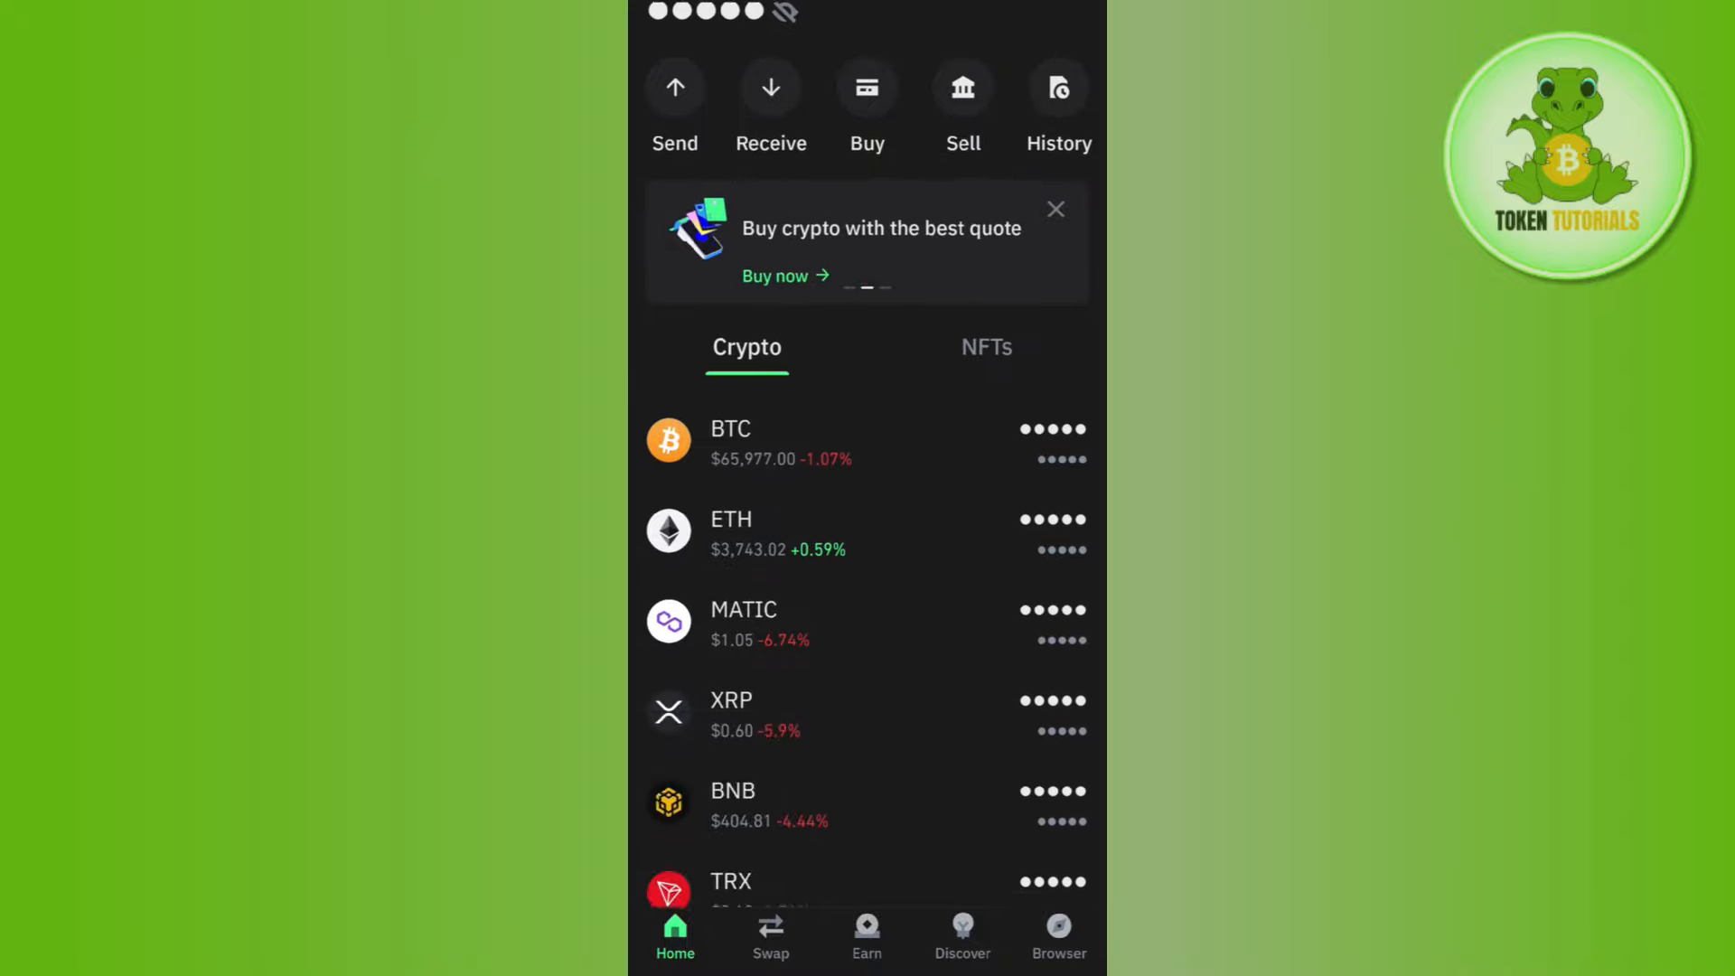
pyautogui.scroll(-3)
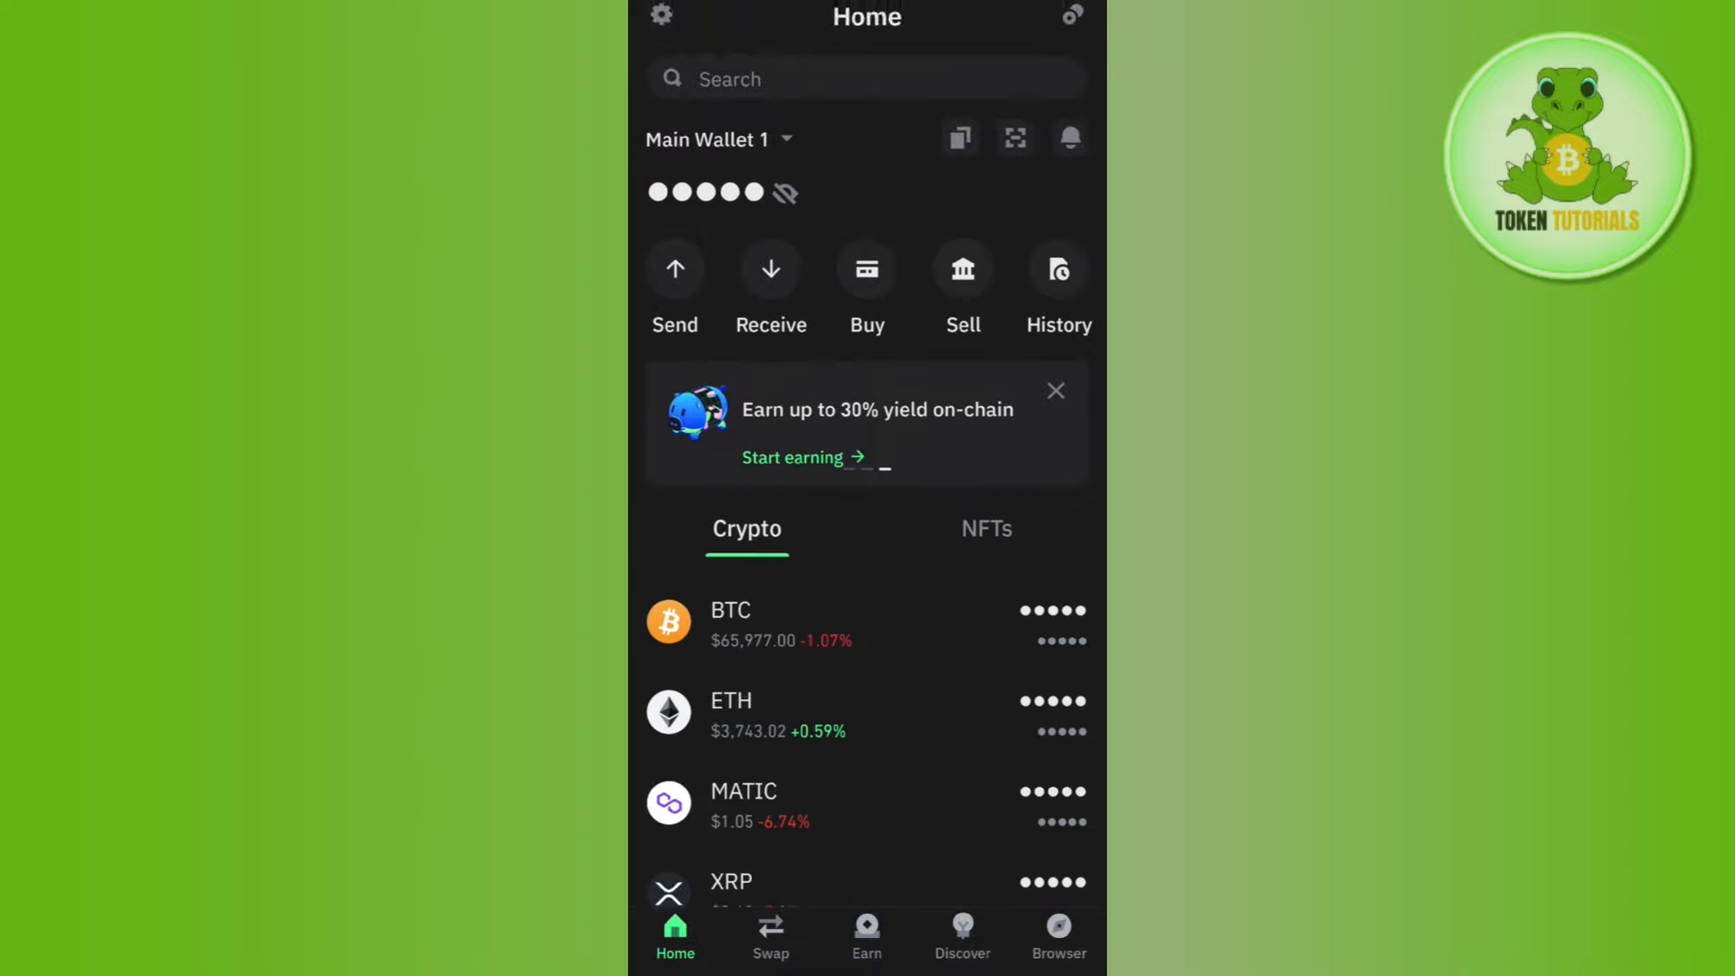
pyautogui.scroll(-3)
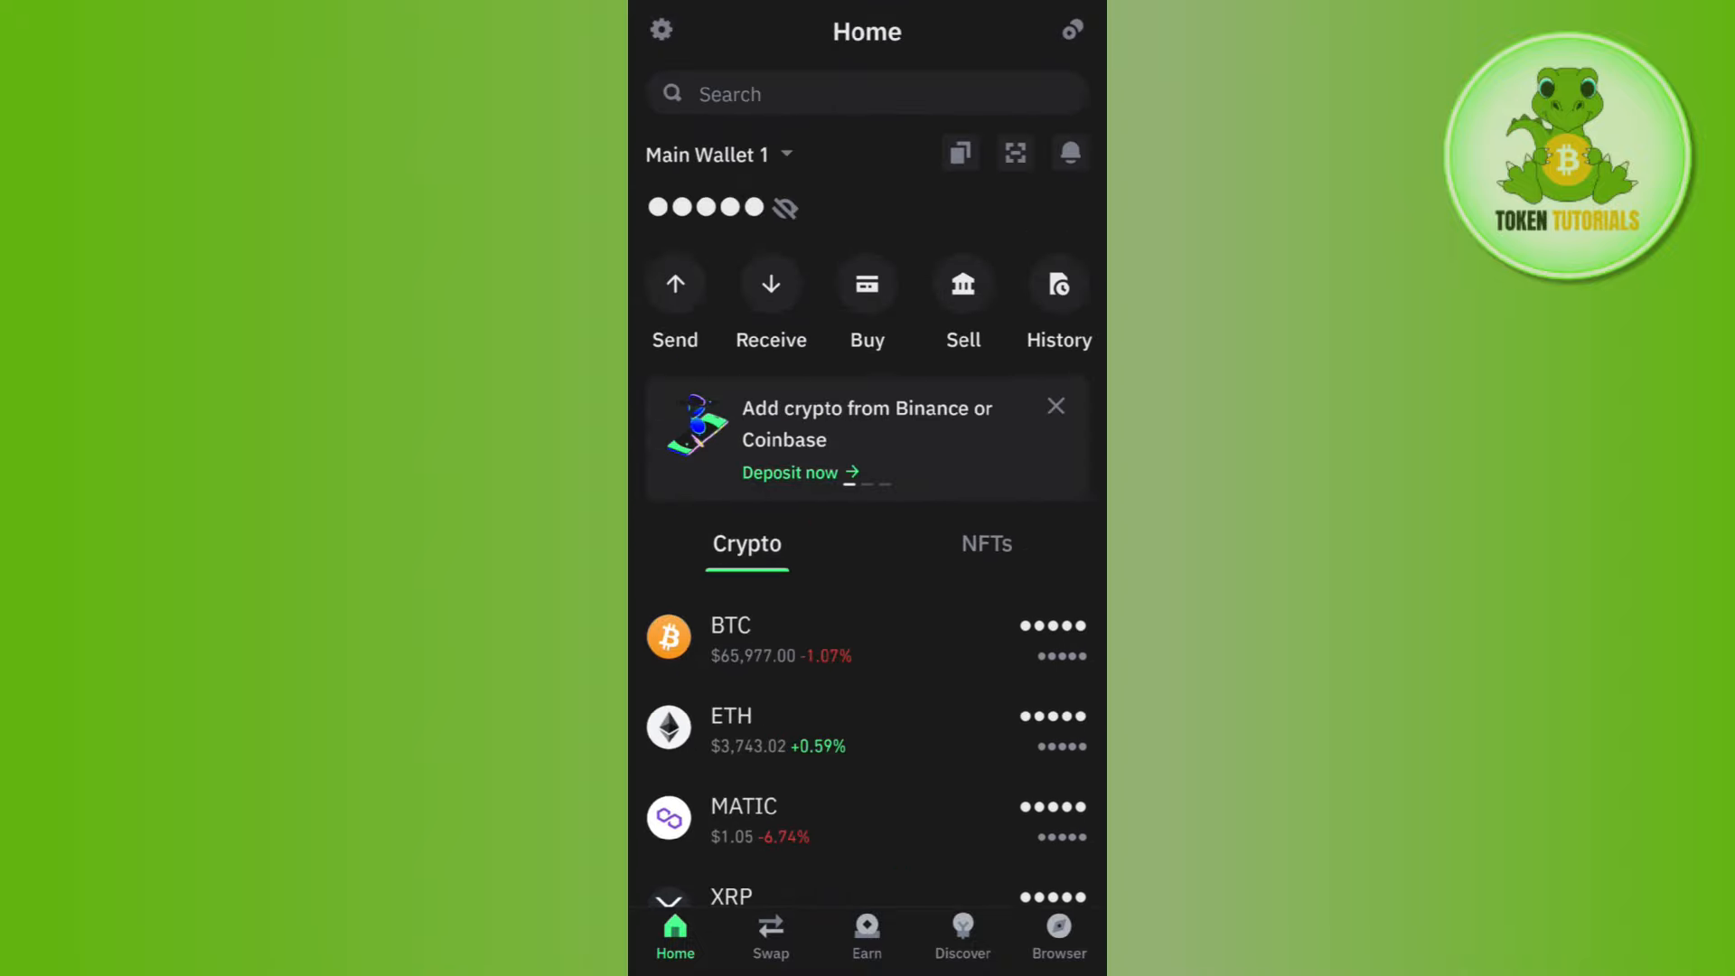
pyautogui.scroll(-3)
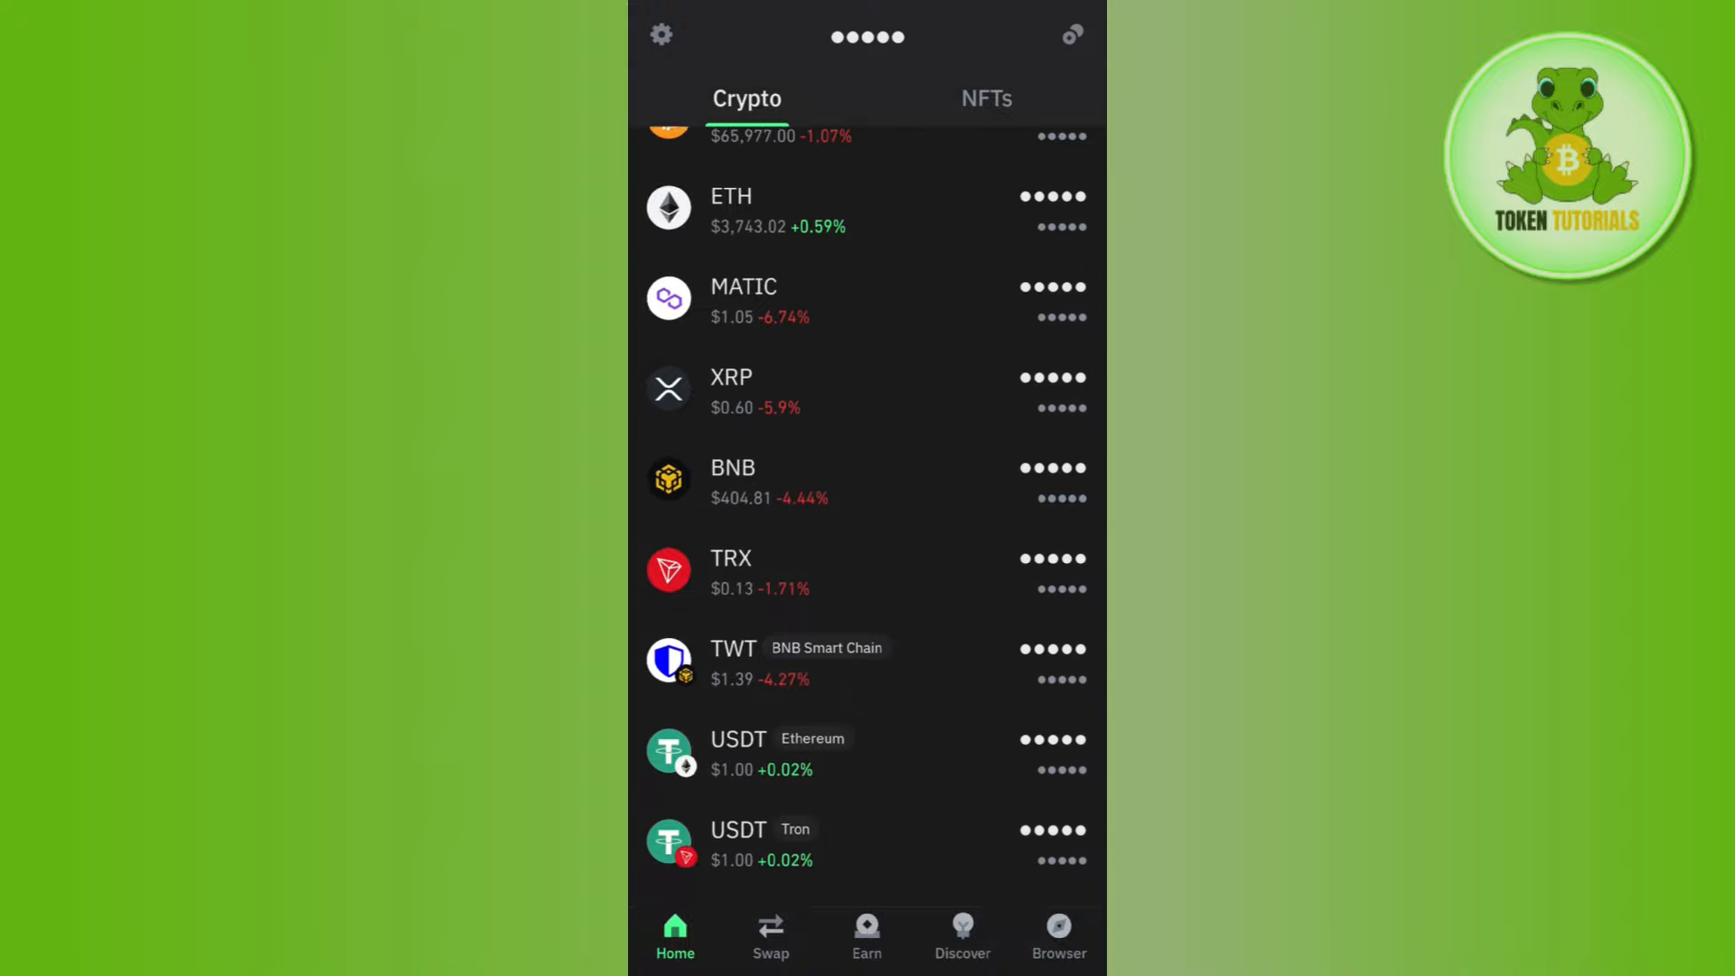
pyautogui.scroll(-3)
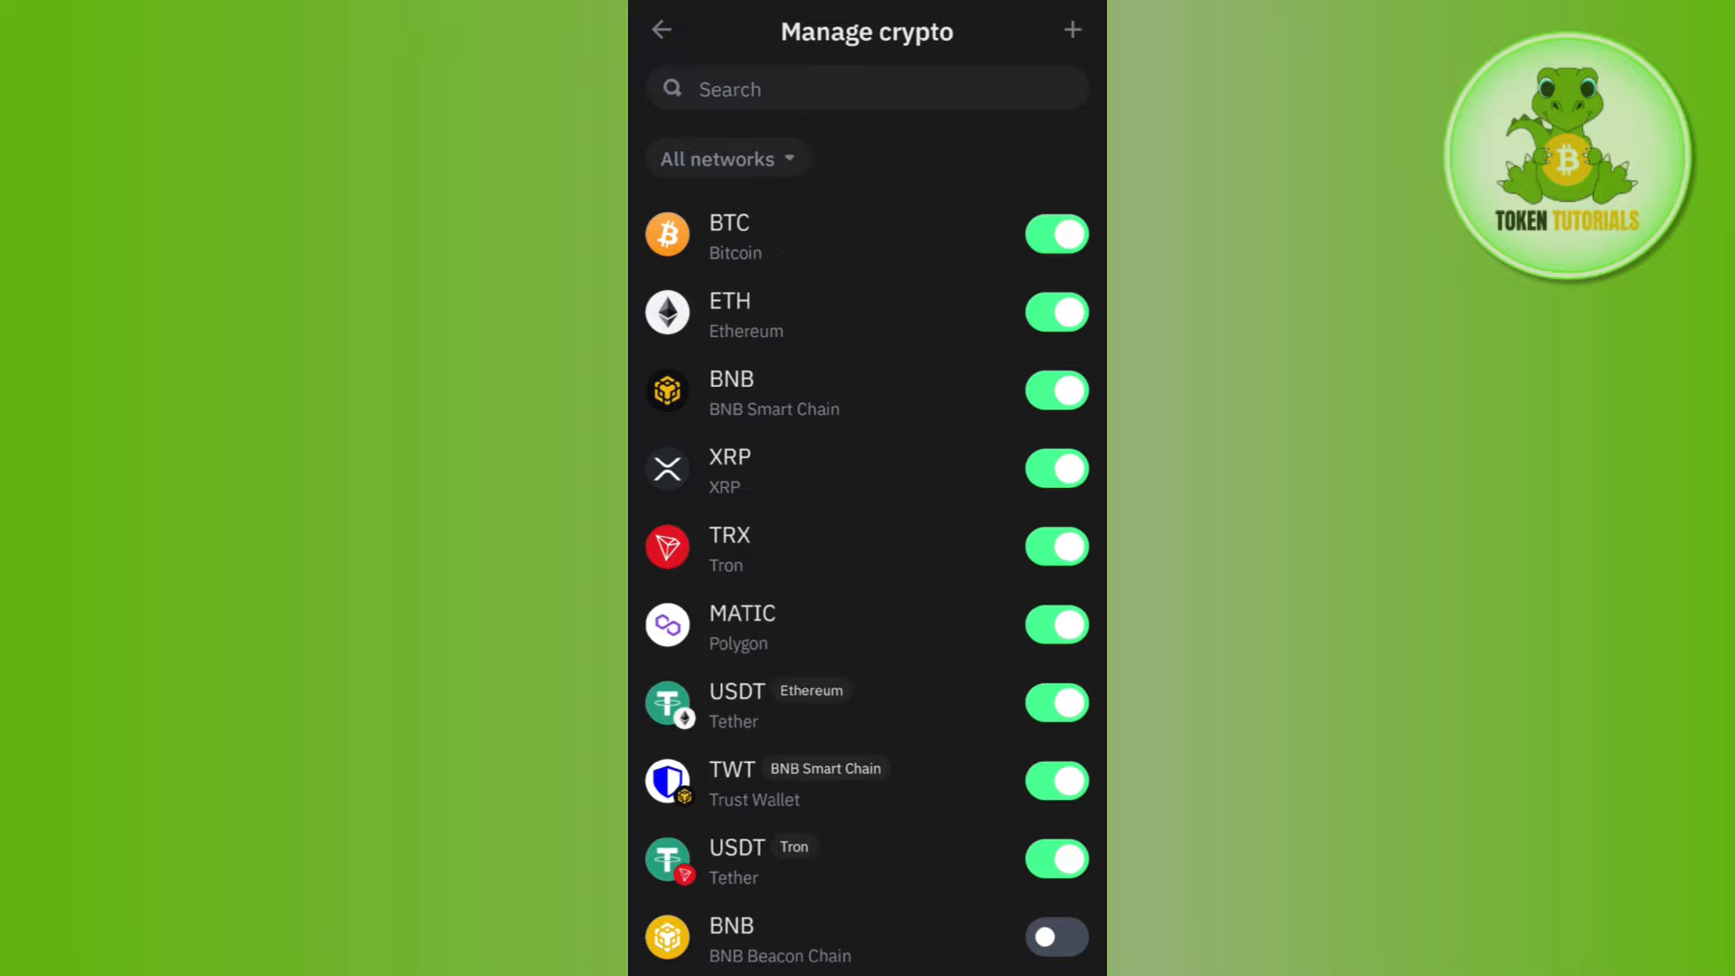
# Search the token list for 'sol', switch on SOL (Solana), and return to the wallet home.
pyautogui.click(866, 88)
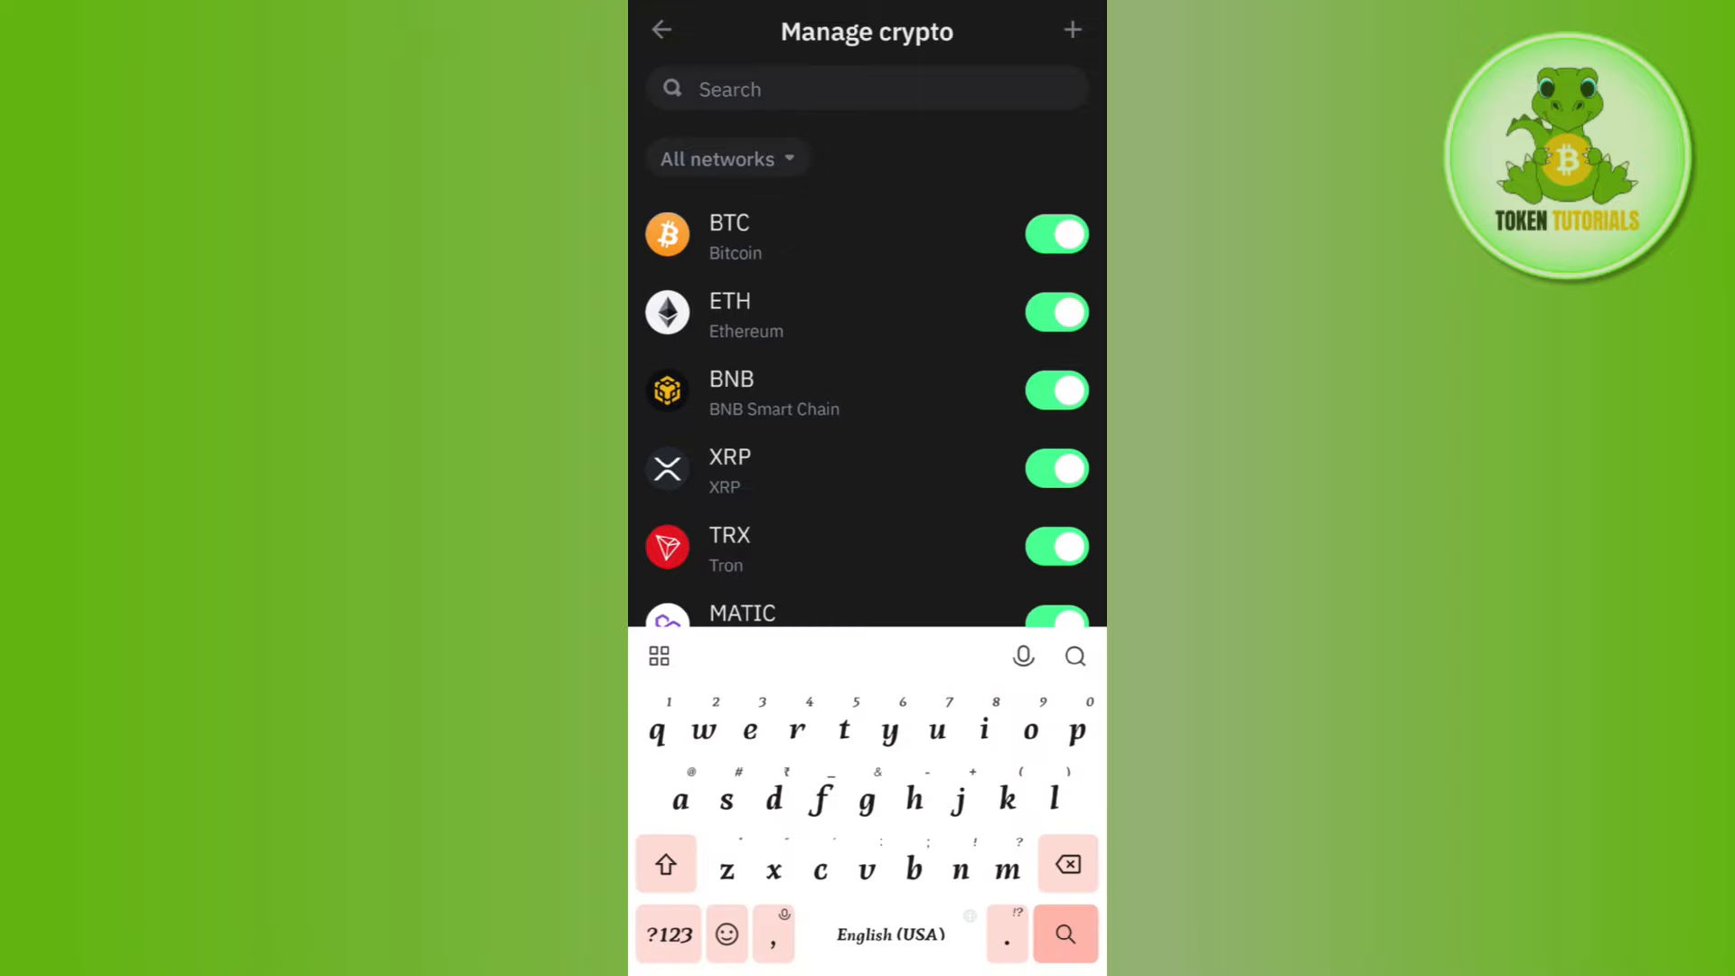
pyautogui.write('sol')
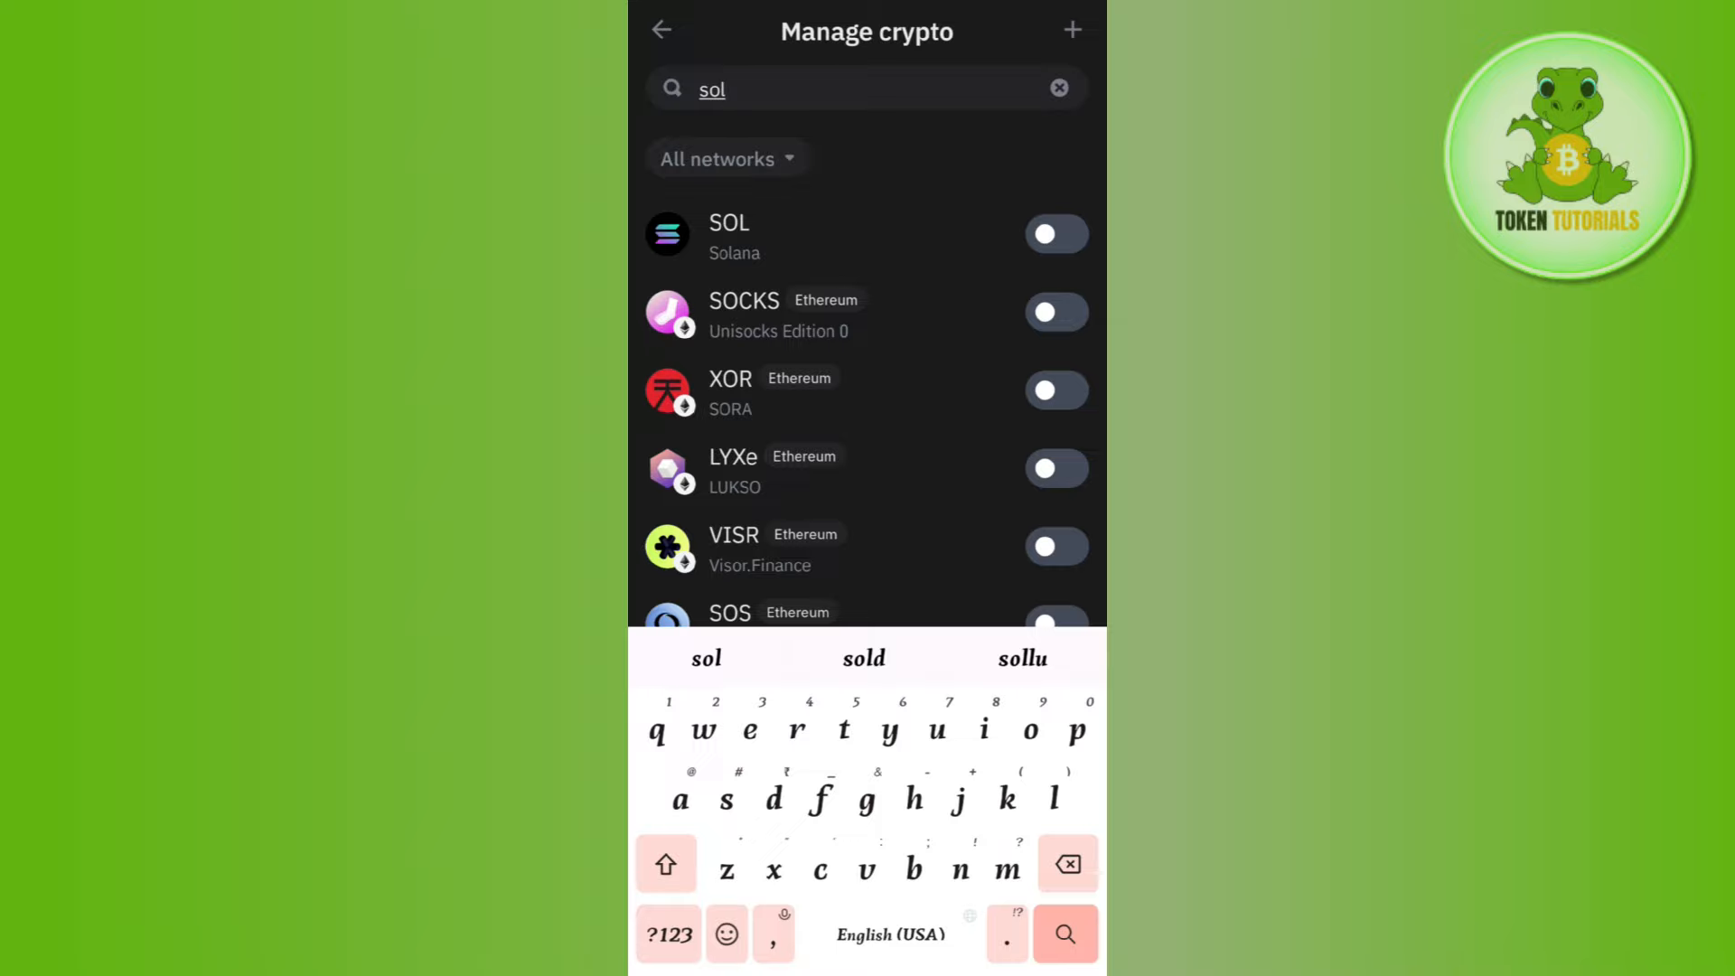
pyautogui.click(1055, 235)
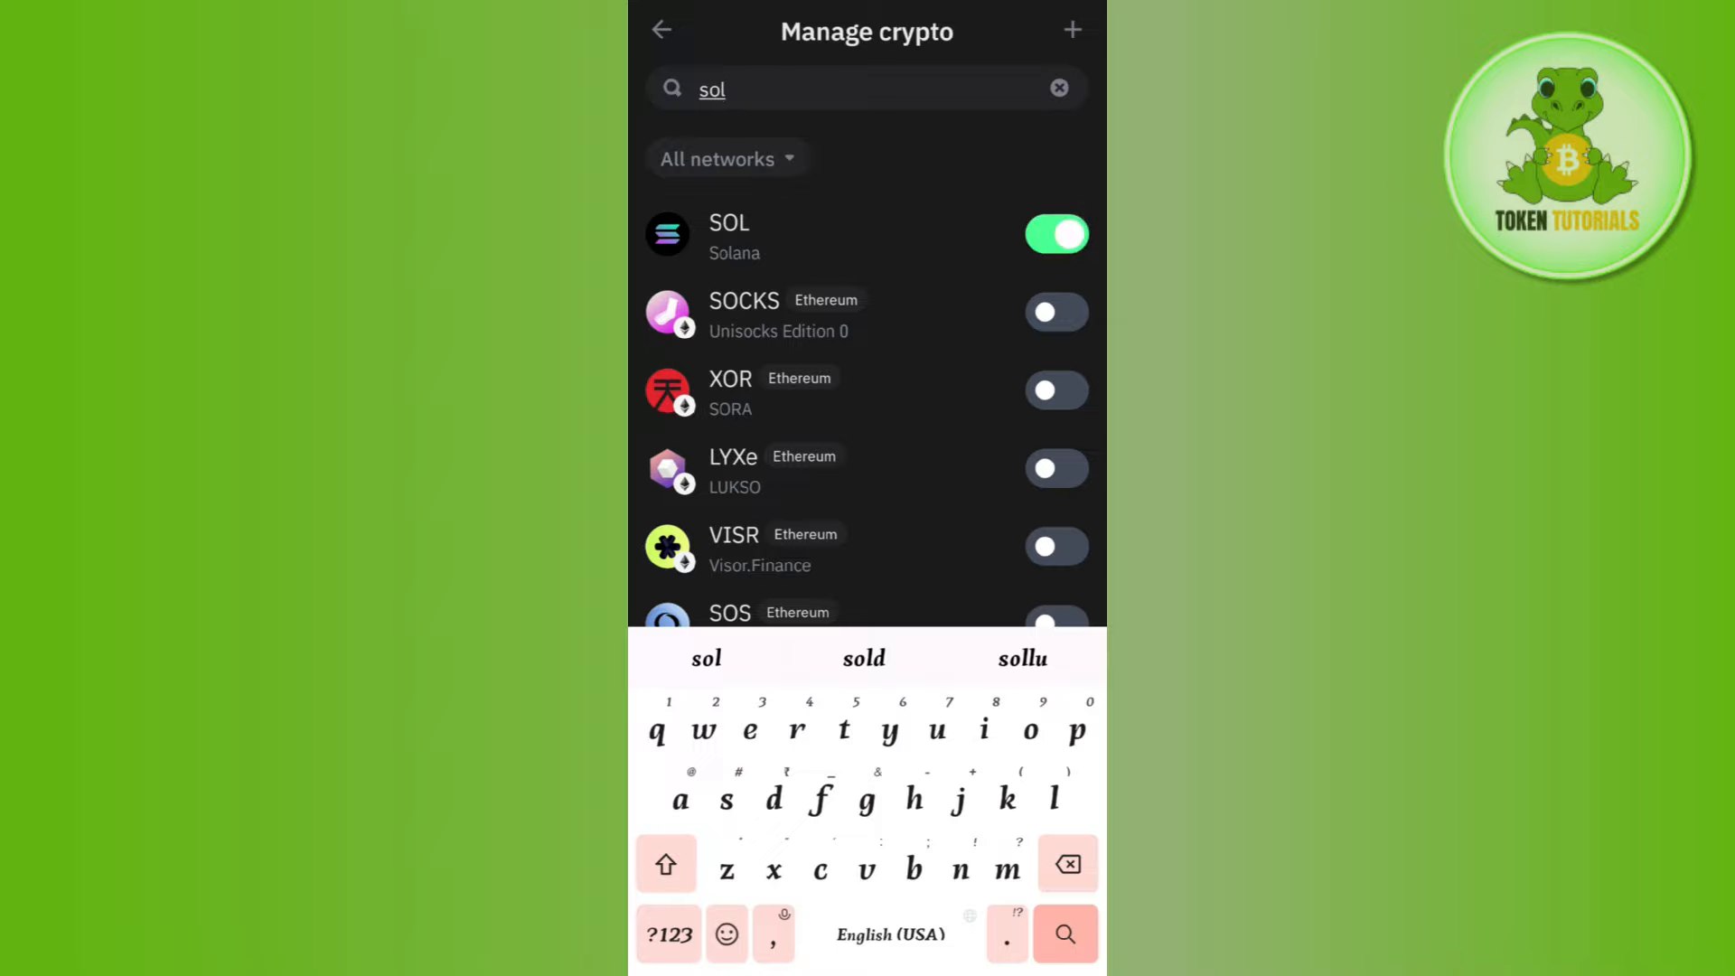
pyautogui.click(661, 30)
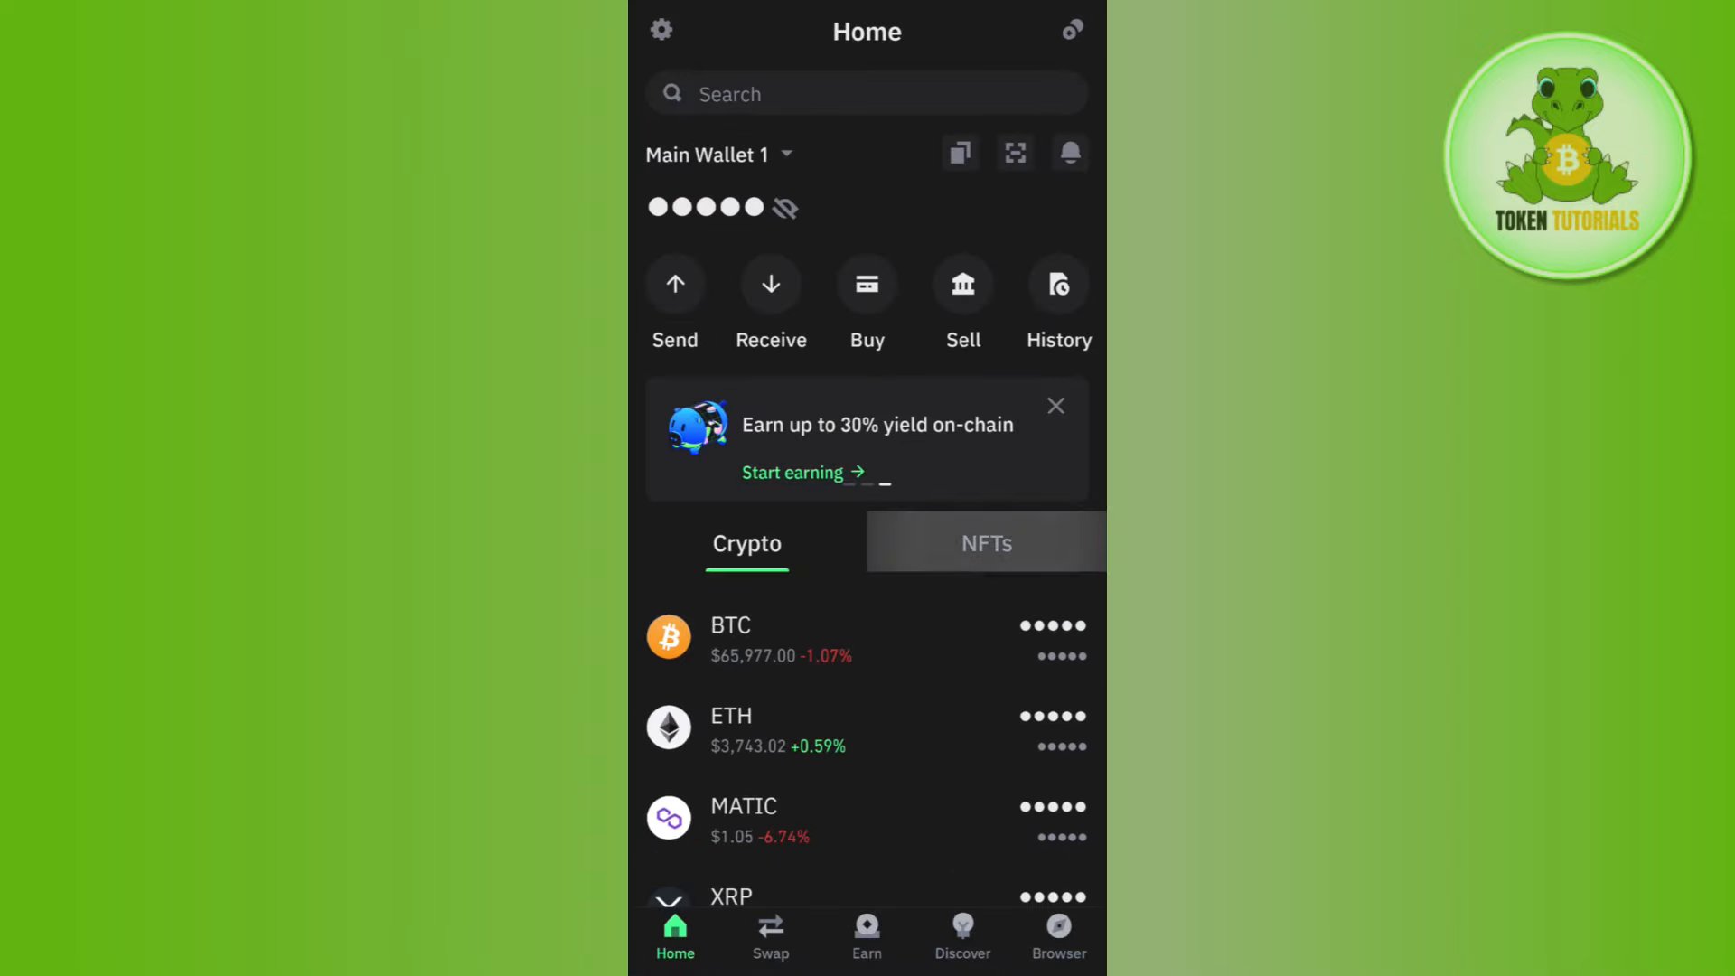
pyautogui.scroll(-3)
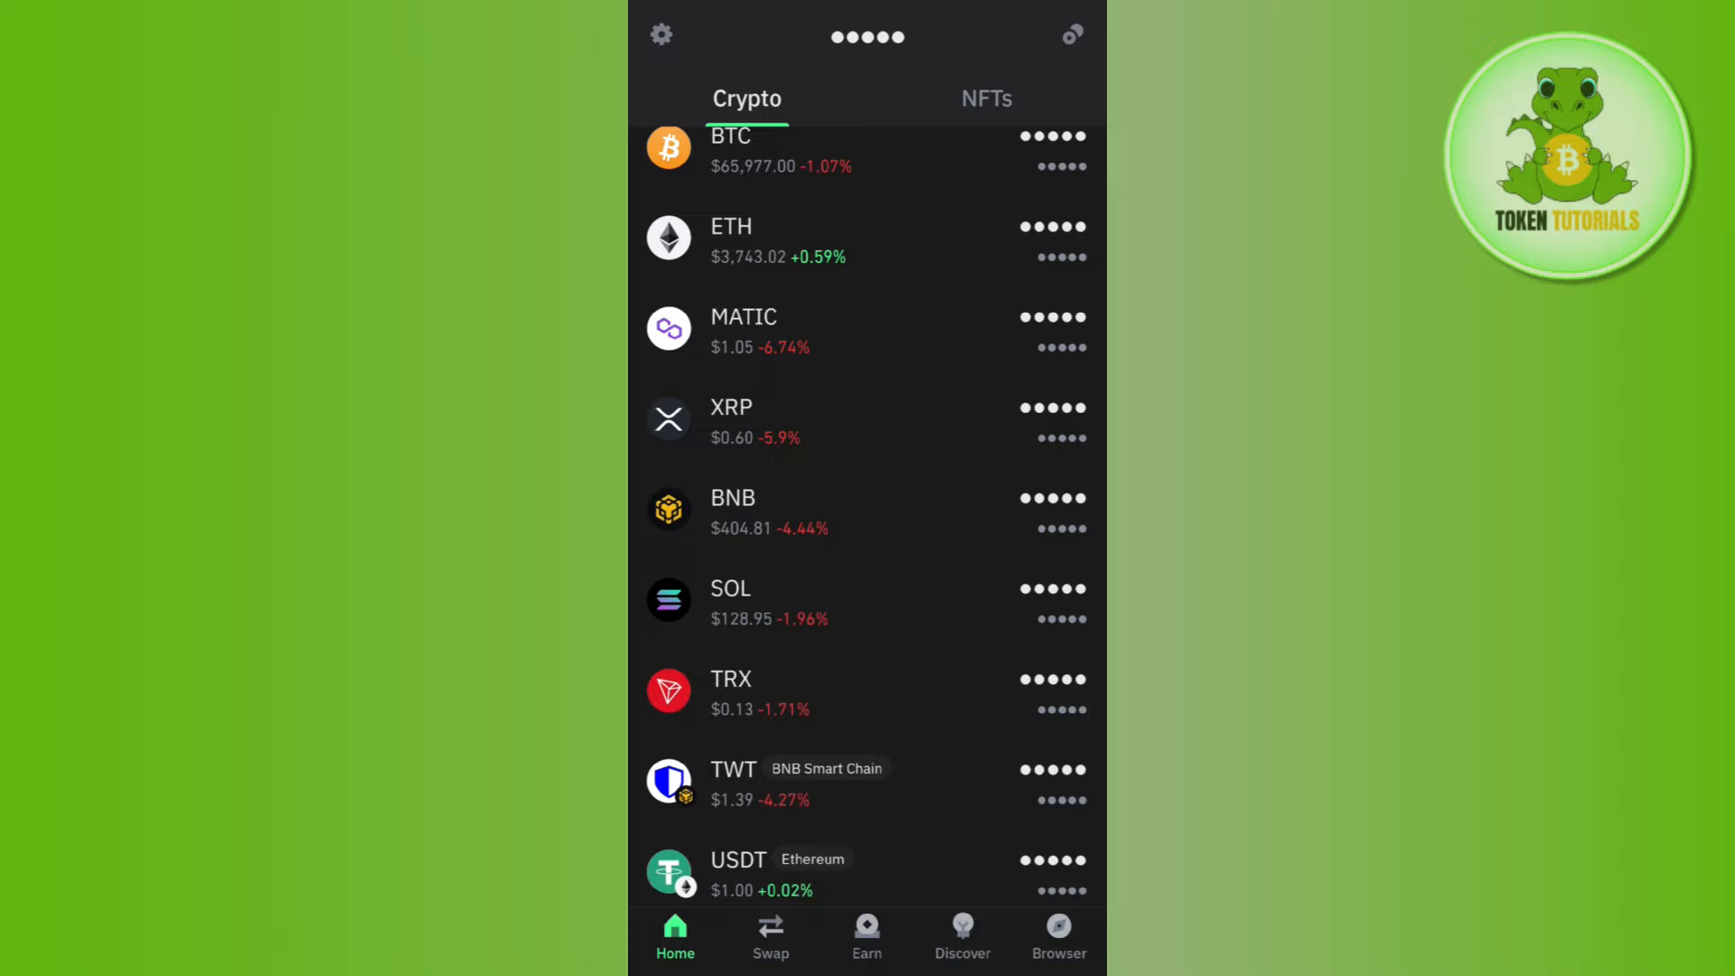
pyautogui.click(730, 603)
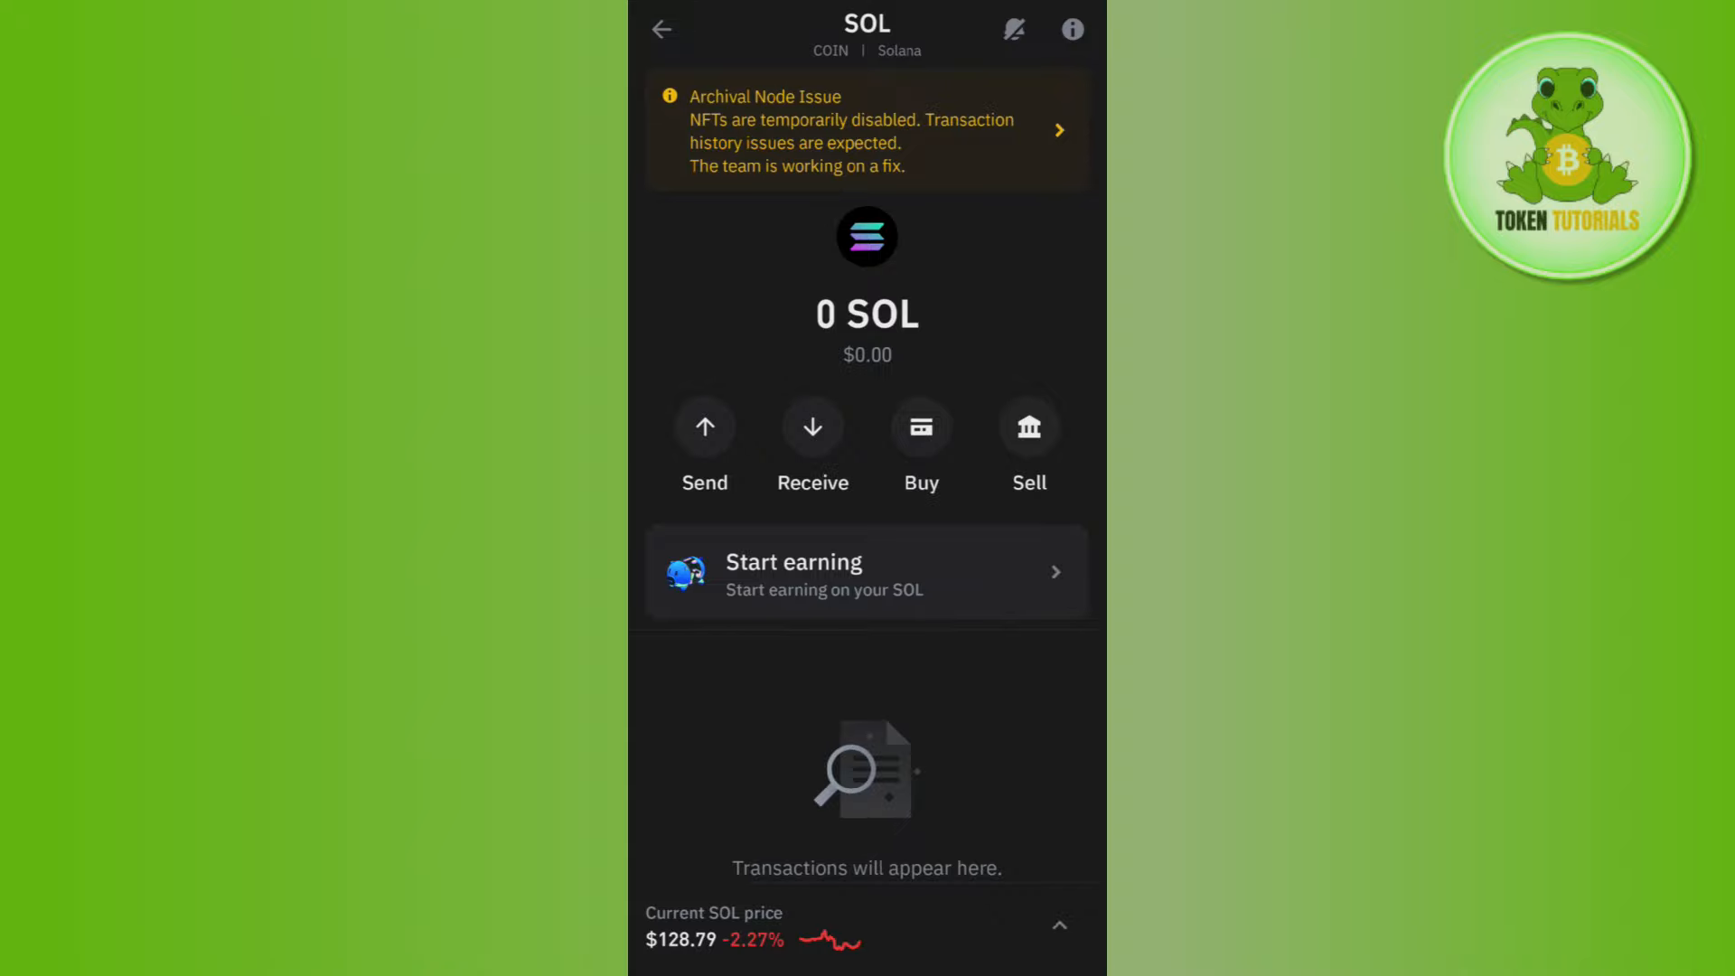
pyautogui.click(661, 31)
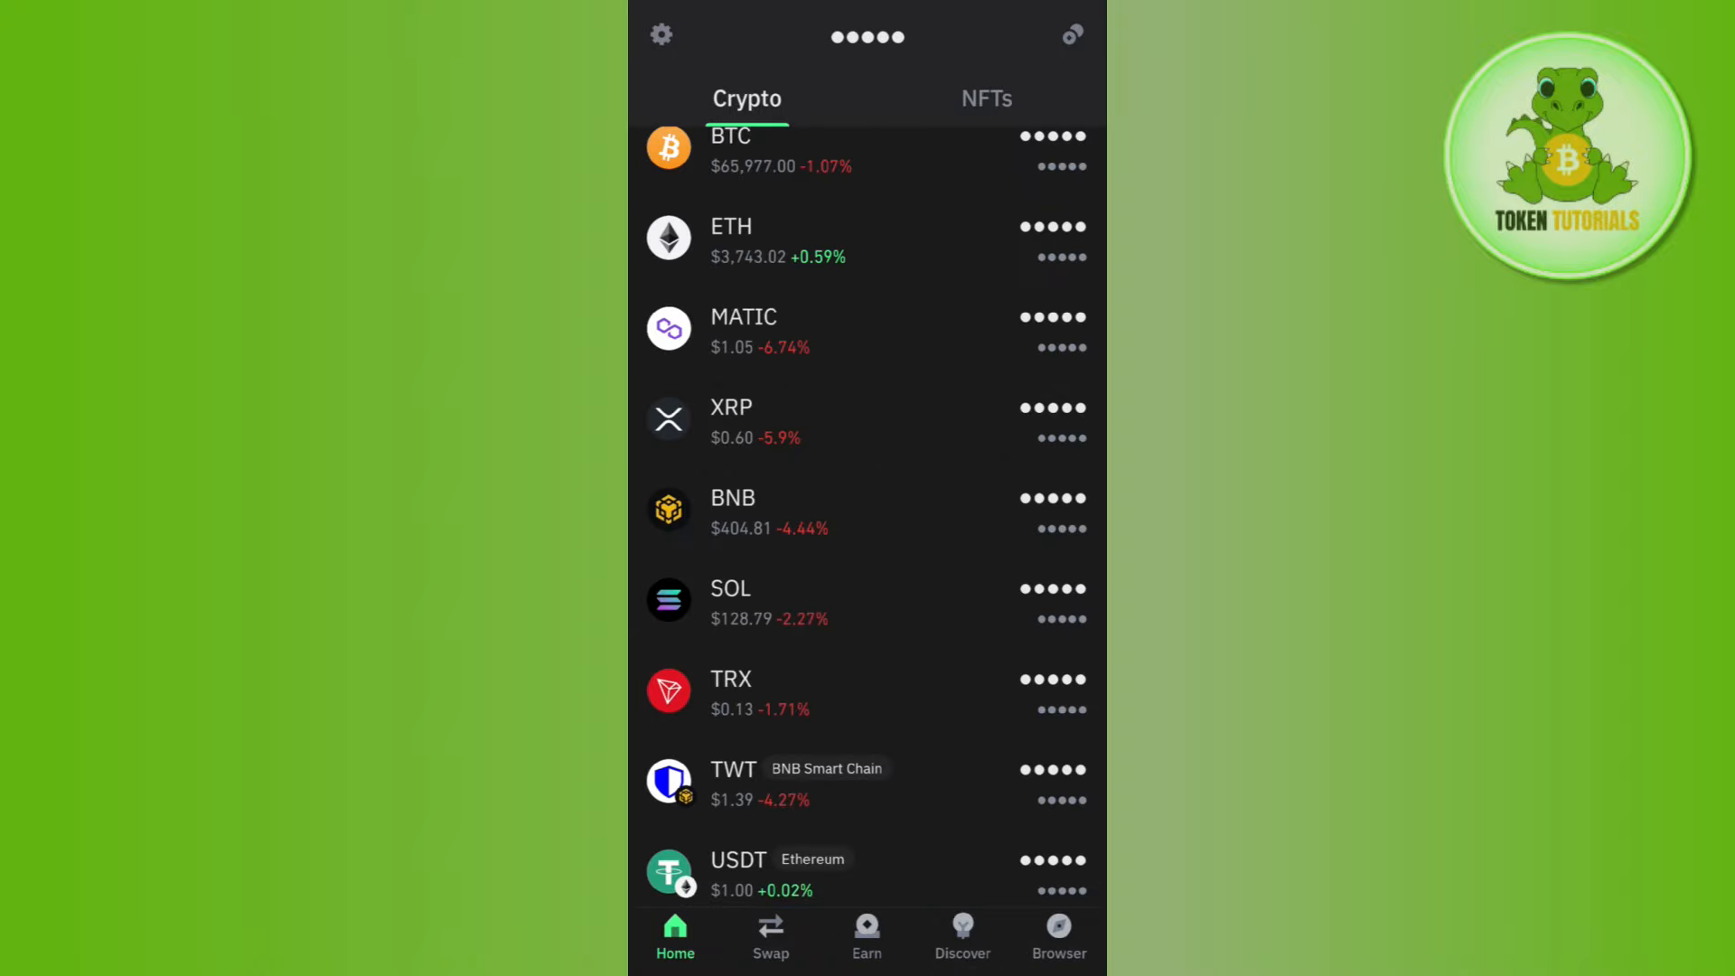
pyautogui.scroll(-3)
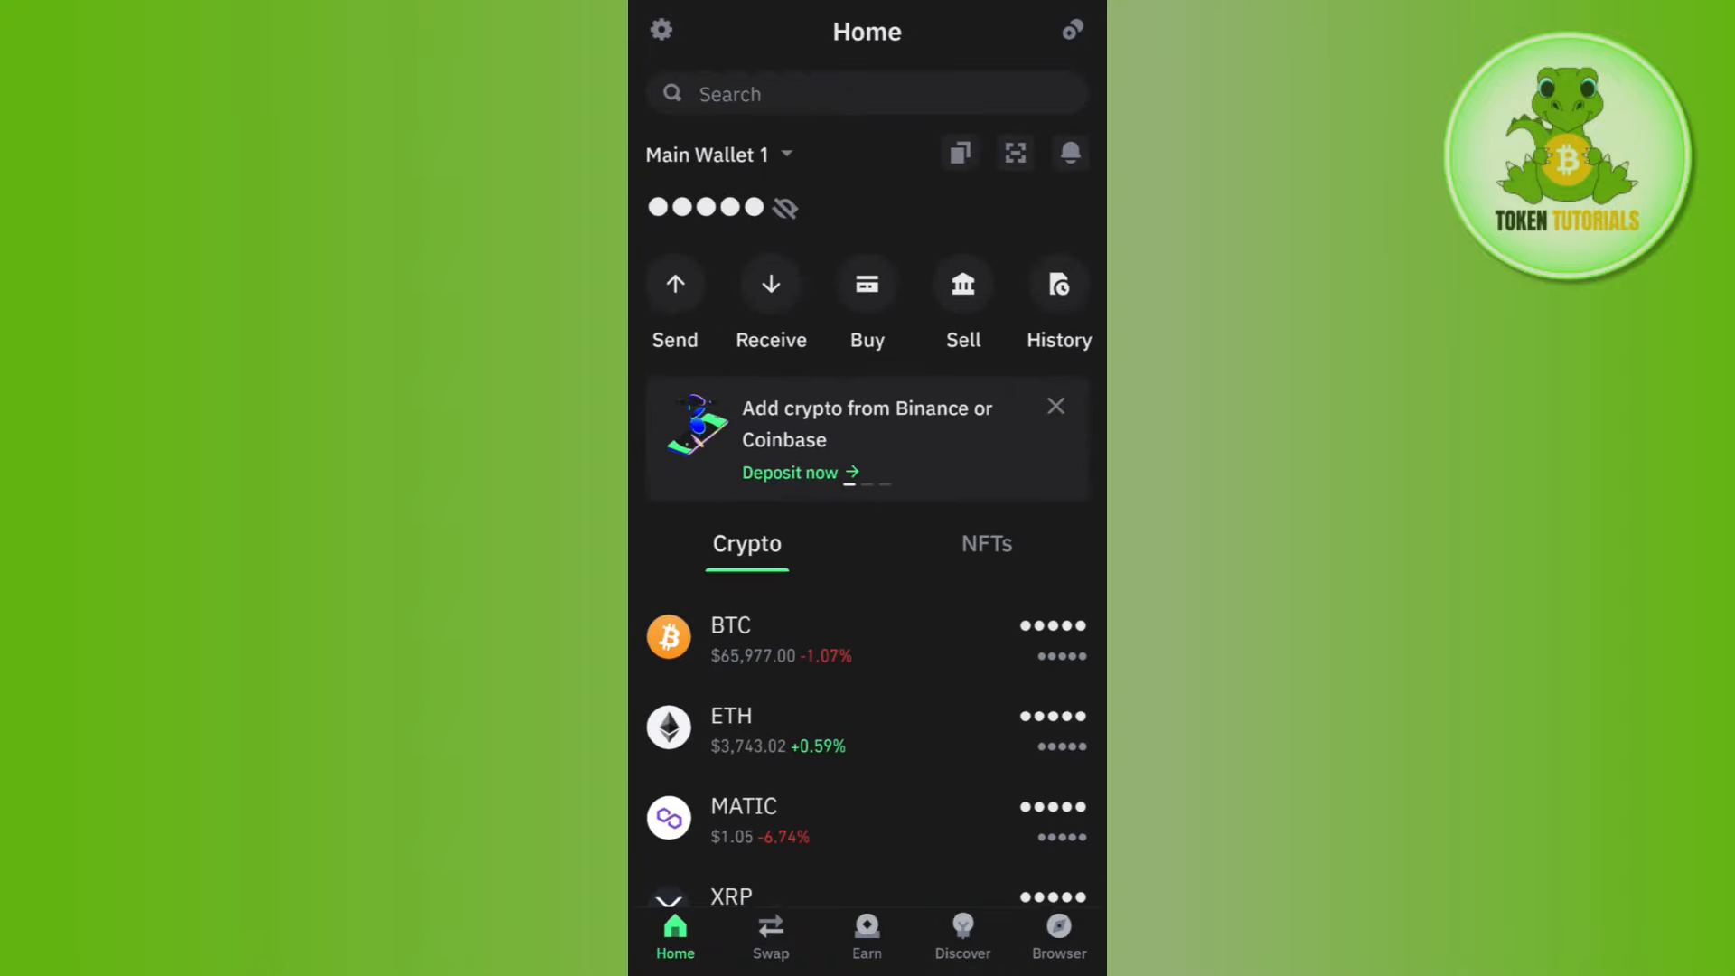
# In the in-app dApp browser, search 'radi' and load the raydium.io landing page.
pyautogui.click(1057, 934)
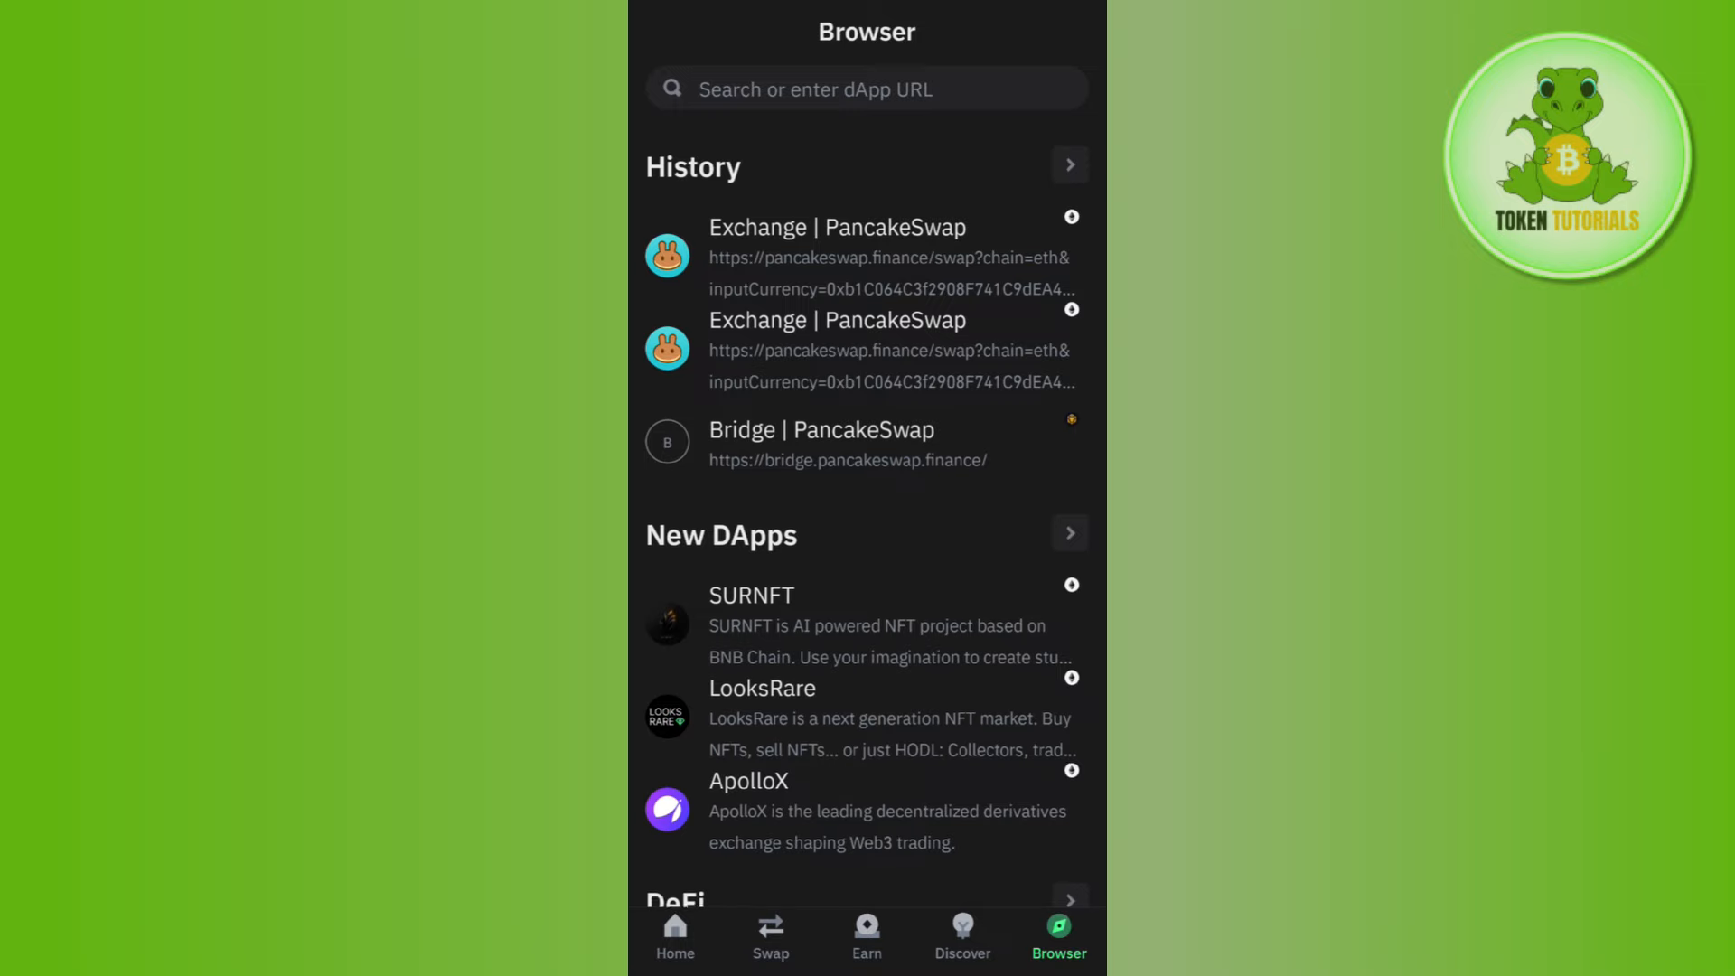
pyautogui.click(866, 89)
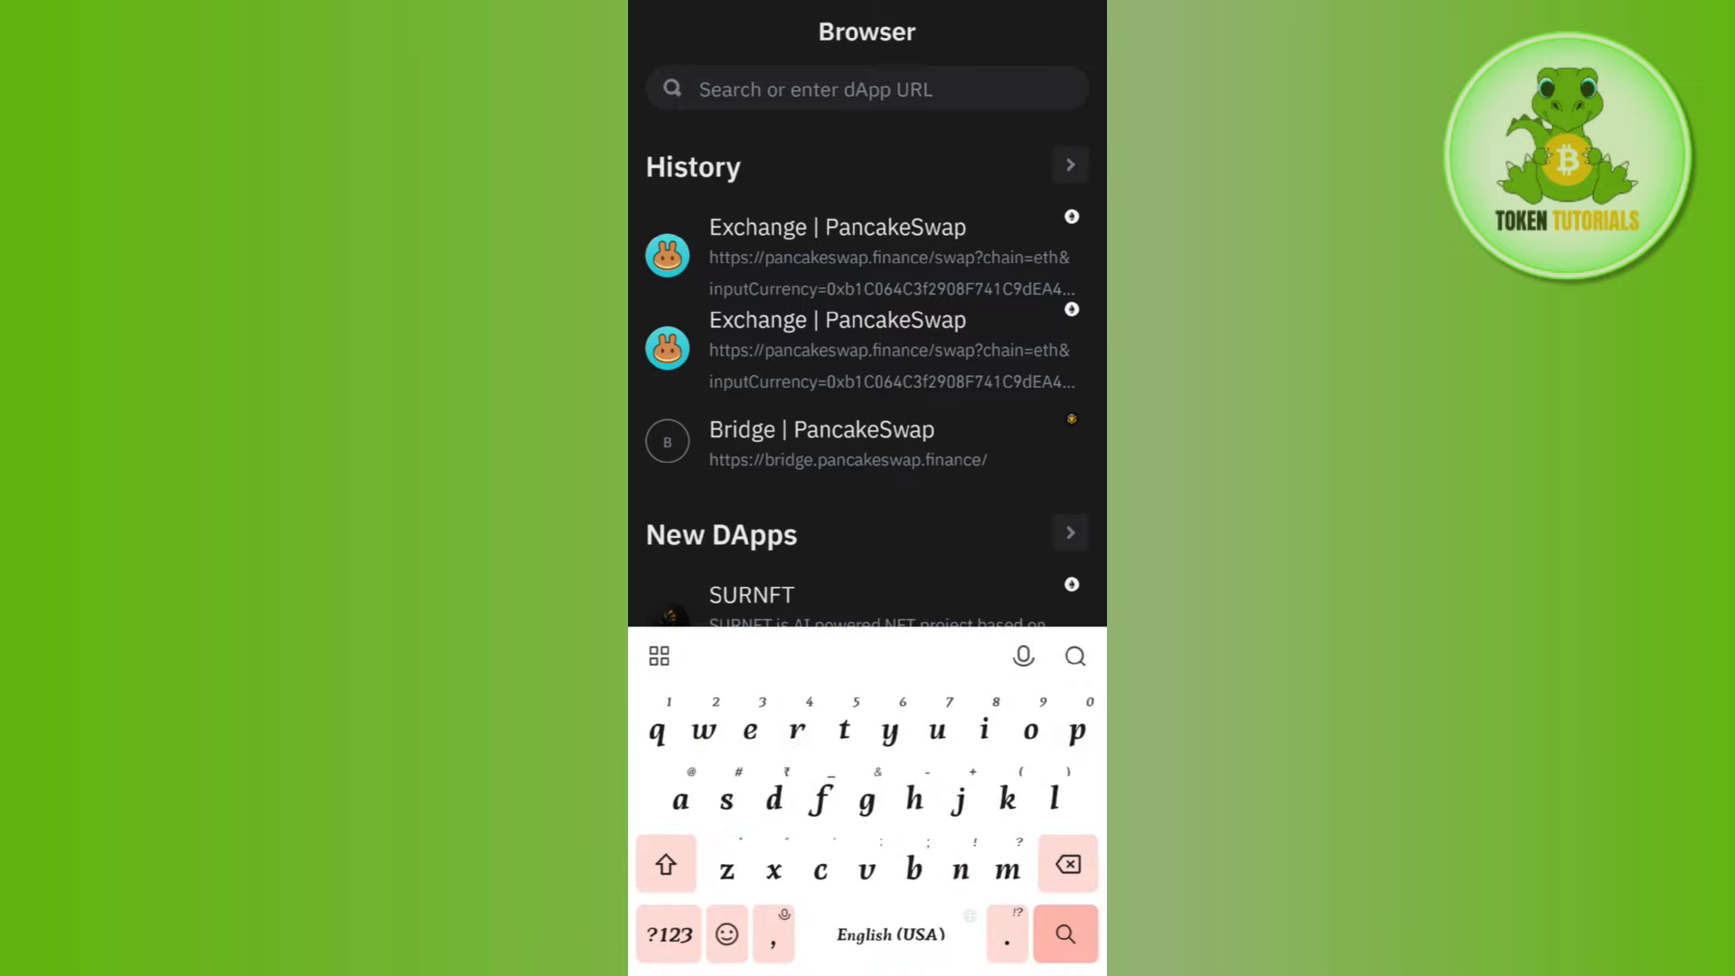
pyautogui.write('radi')
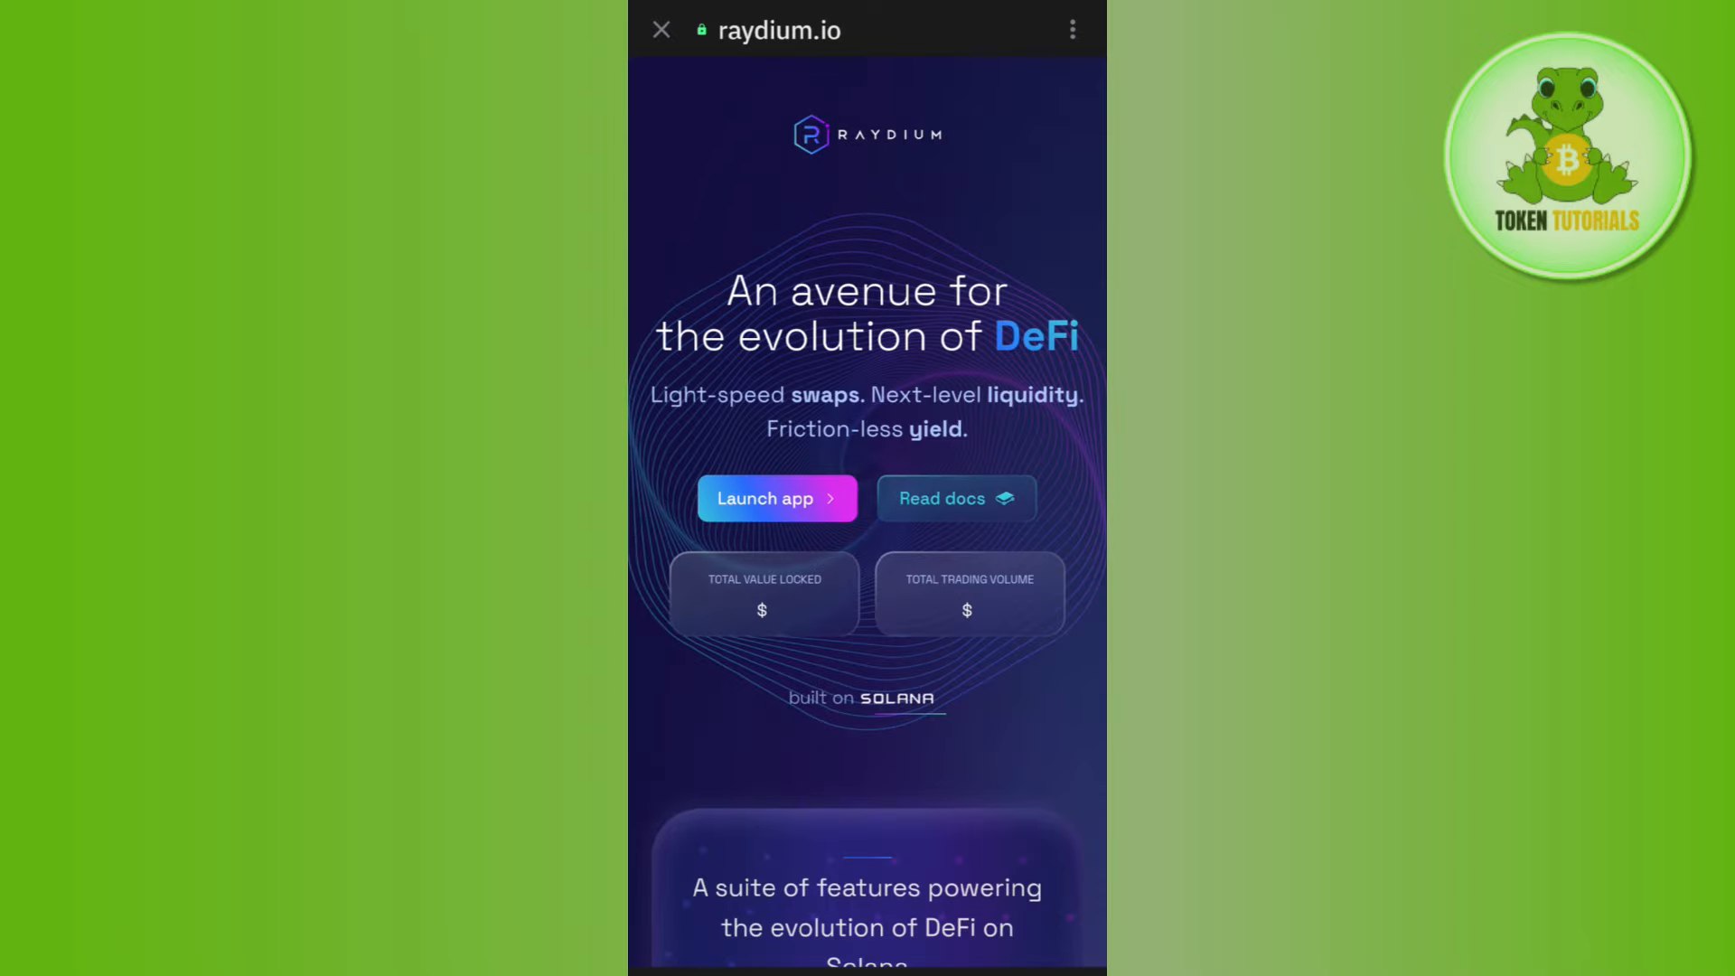
pyautogui.scroll(-3)
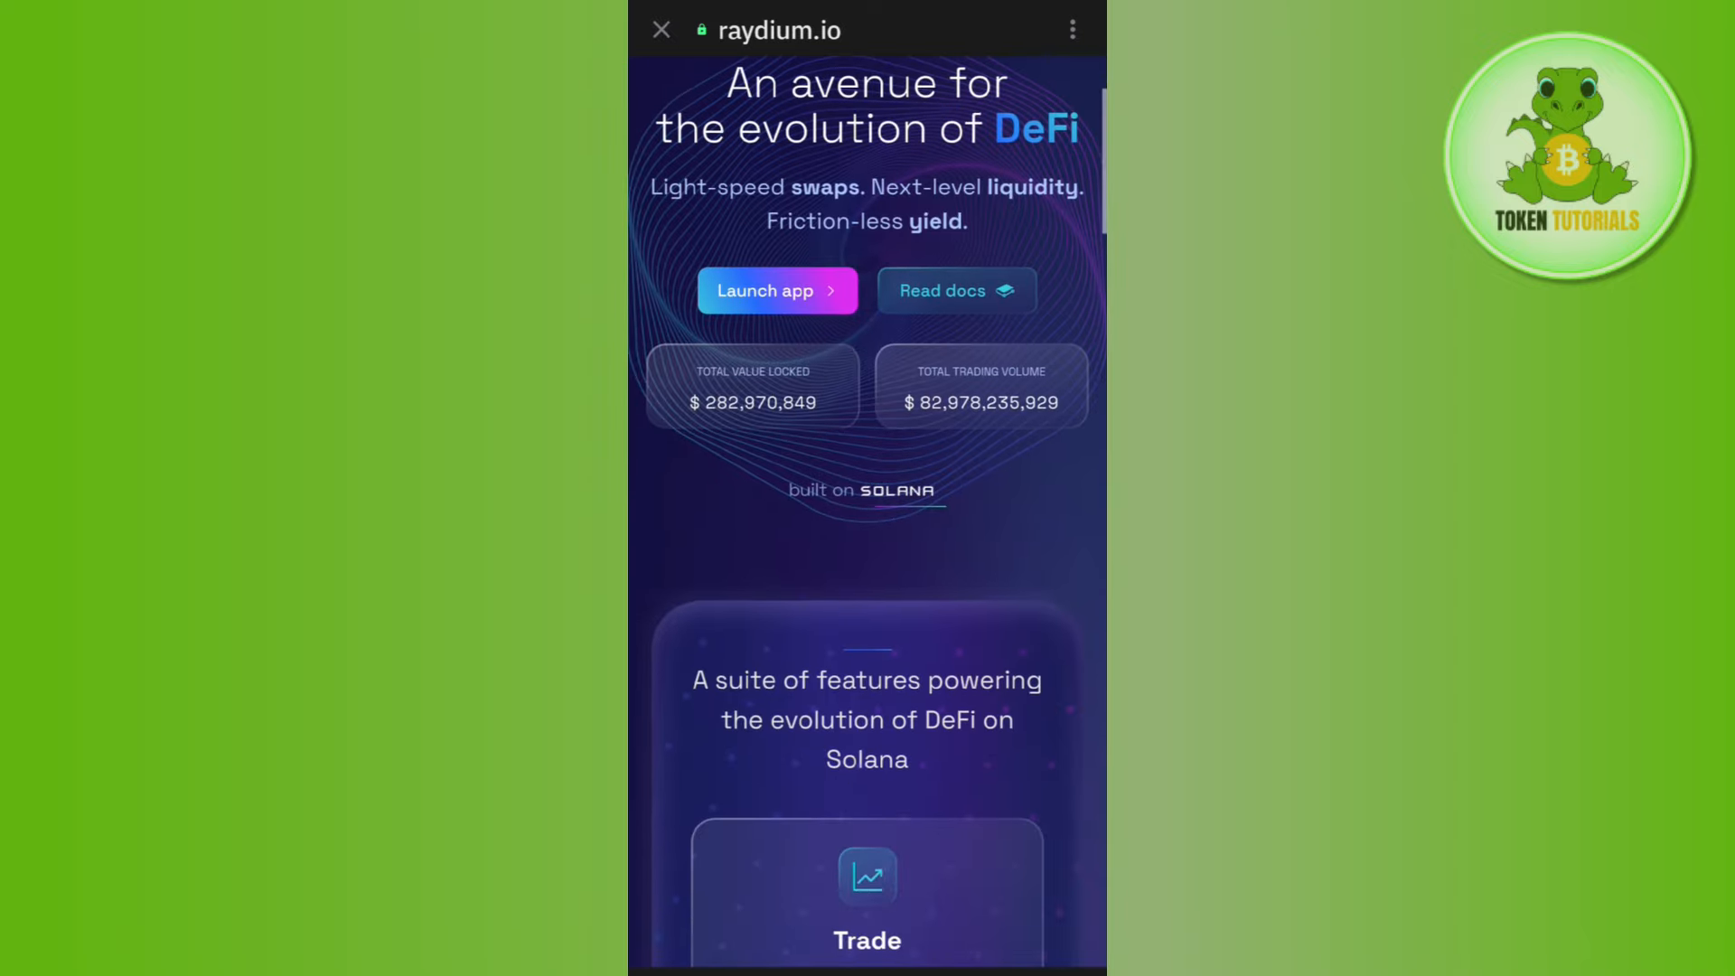
pyautogui.scroll(-3)
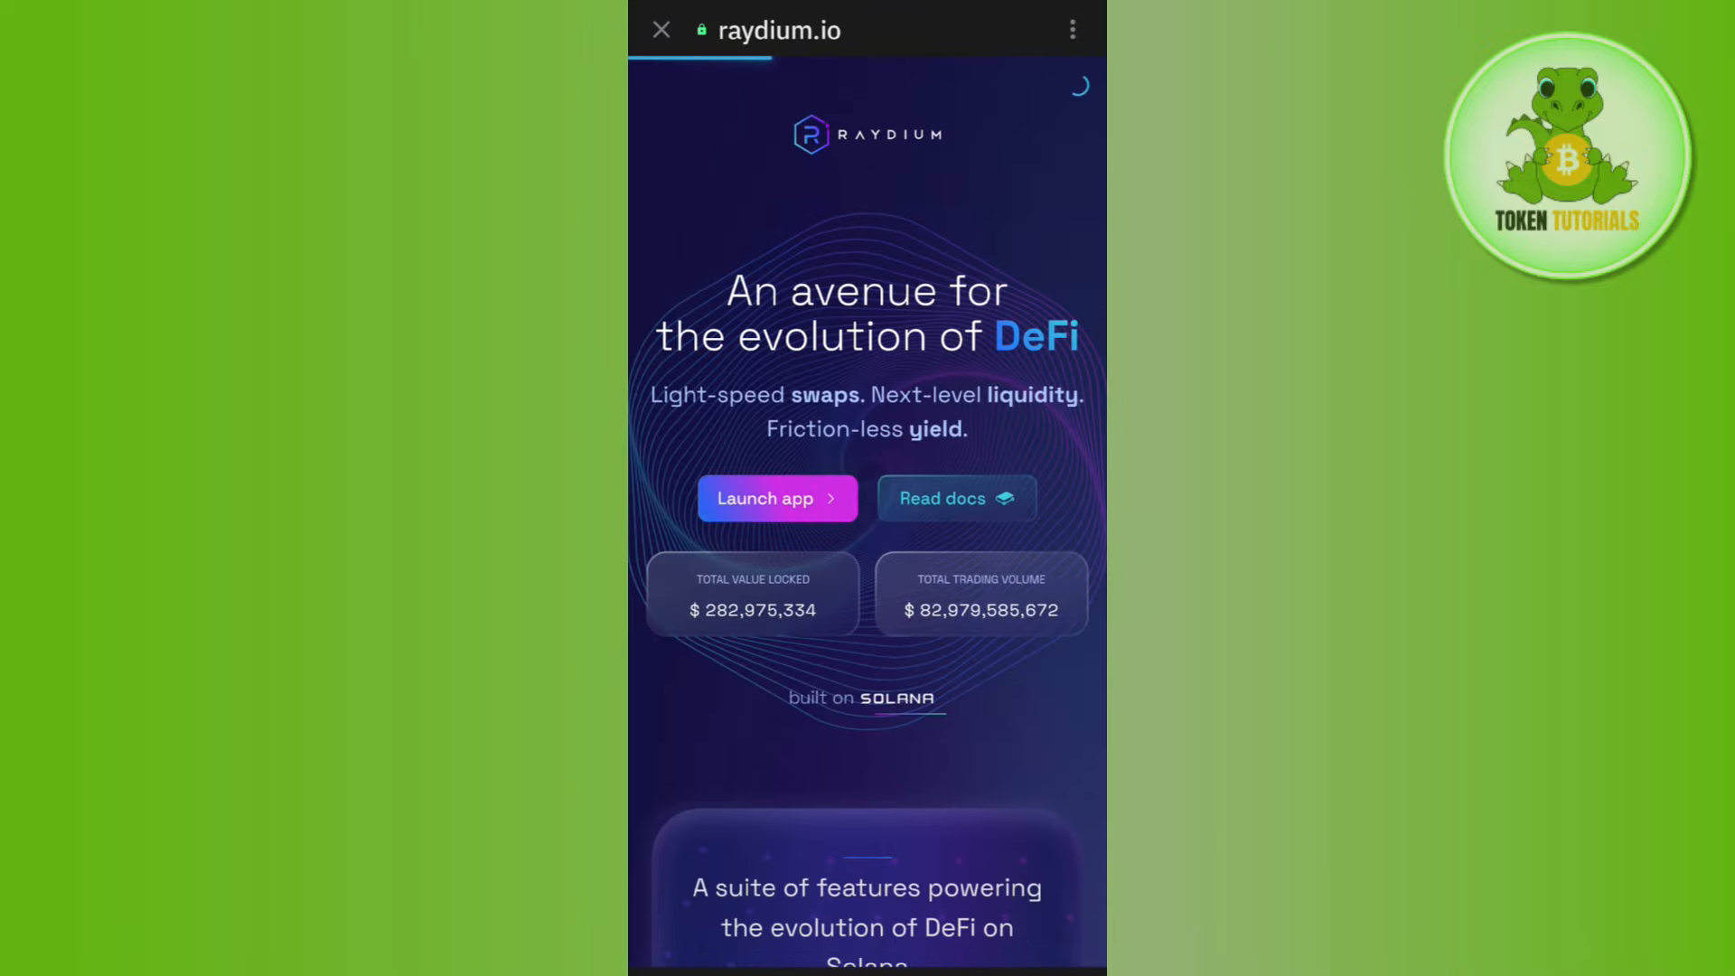
# Accept Raydium's disclaimer to reach the SOL-to-RAY Swap page, leaving the wallet unconnected.
pyautogui.click(777, 498)
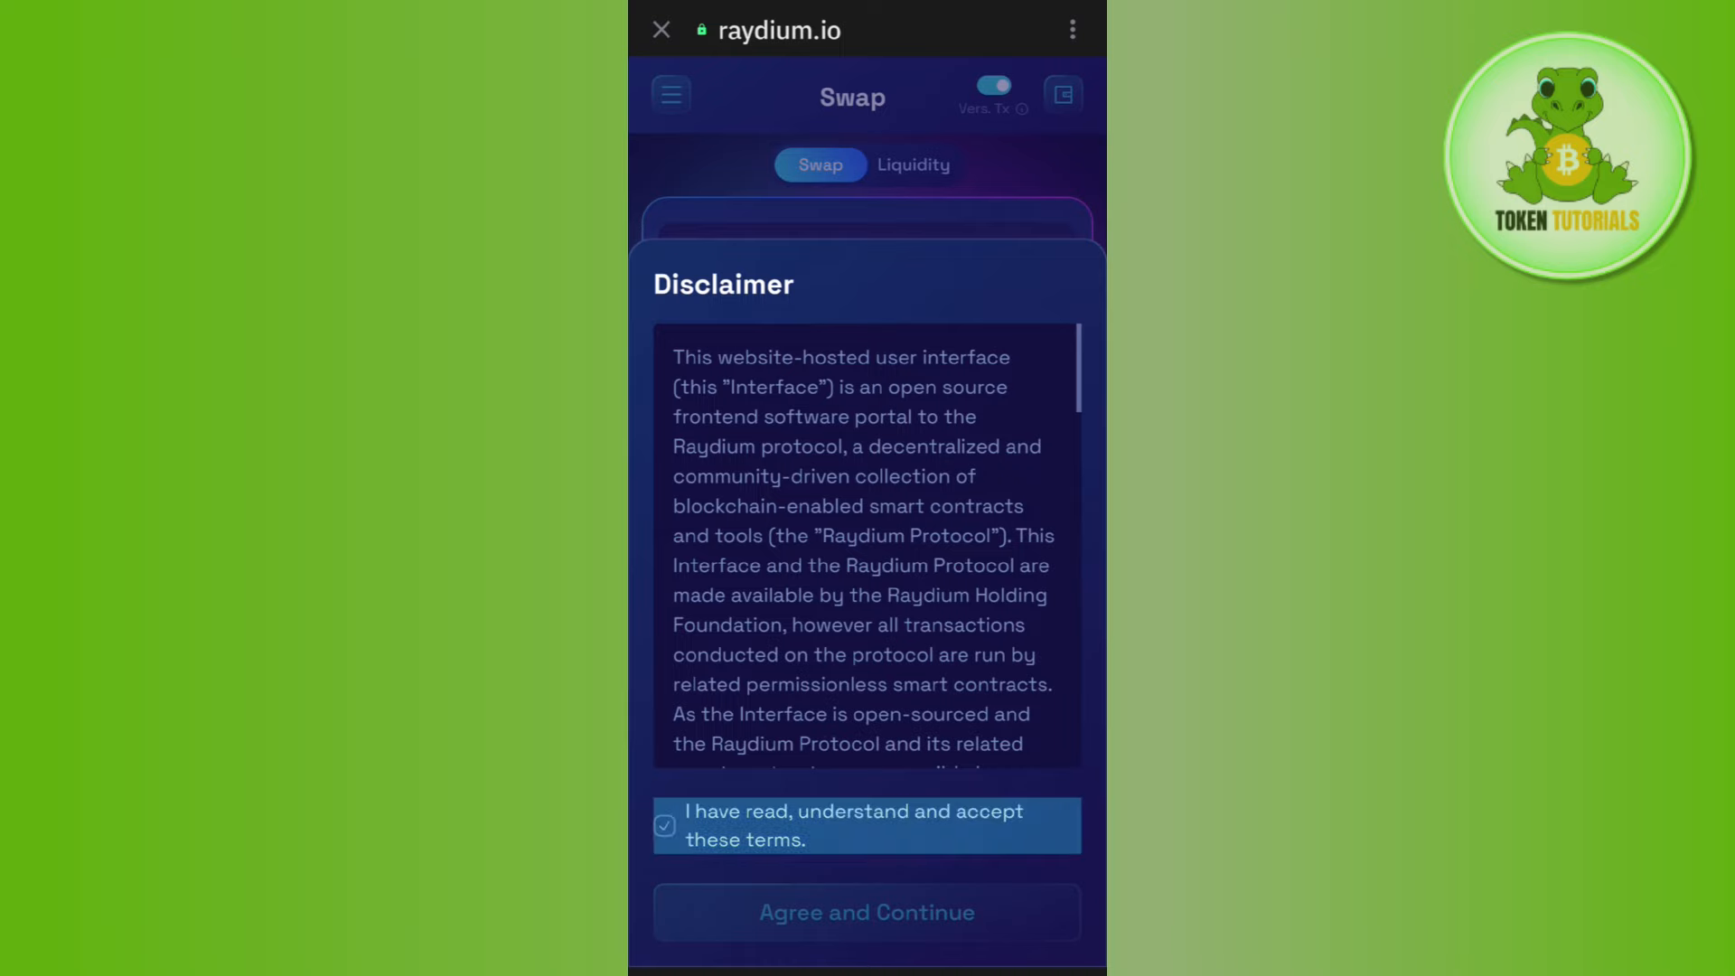
pyautogui.click(866, 910)
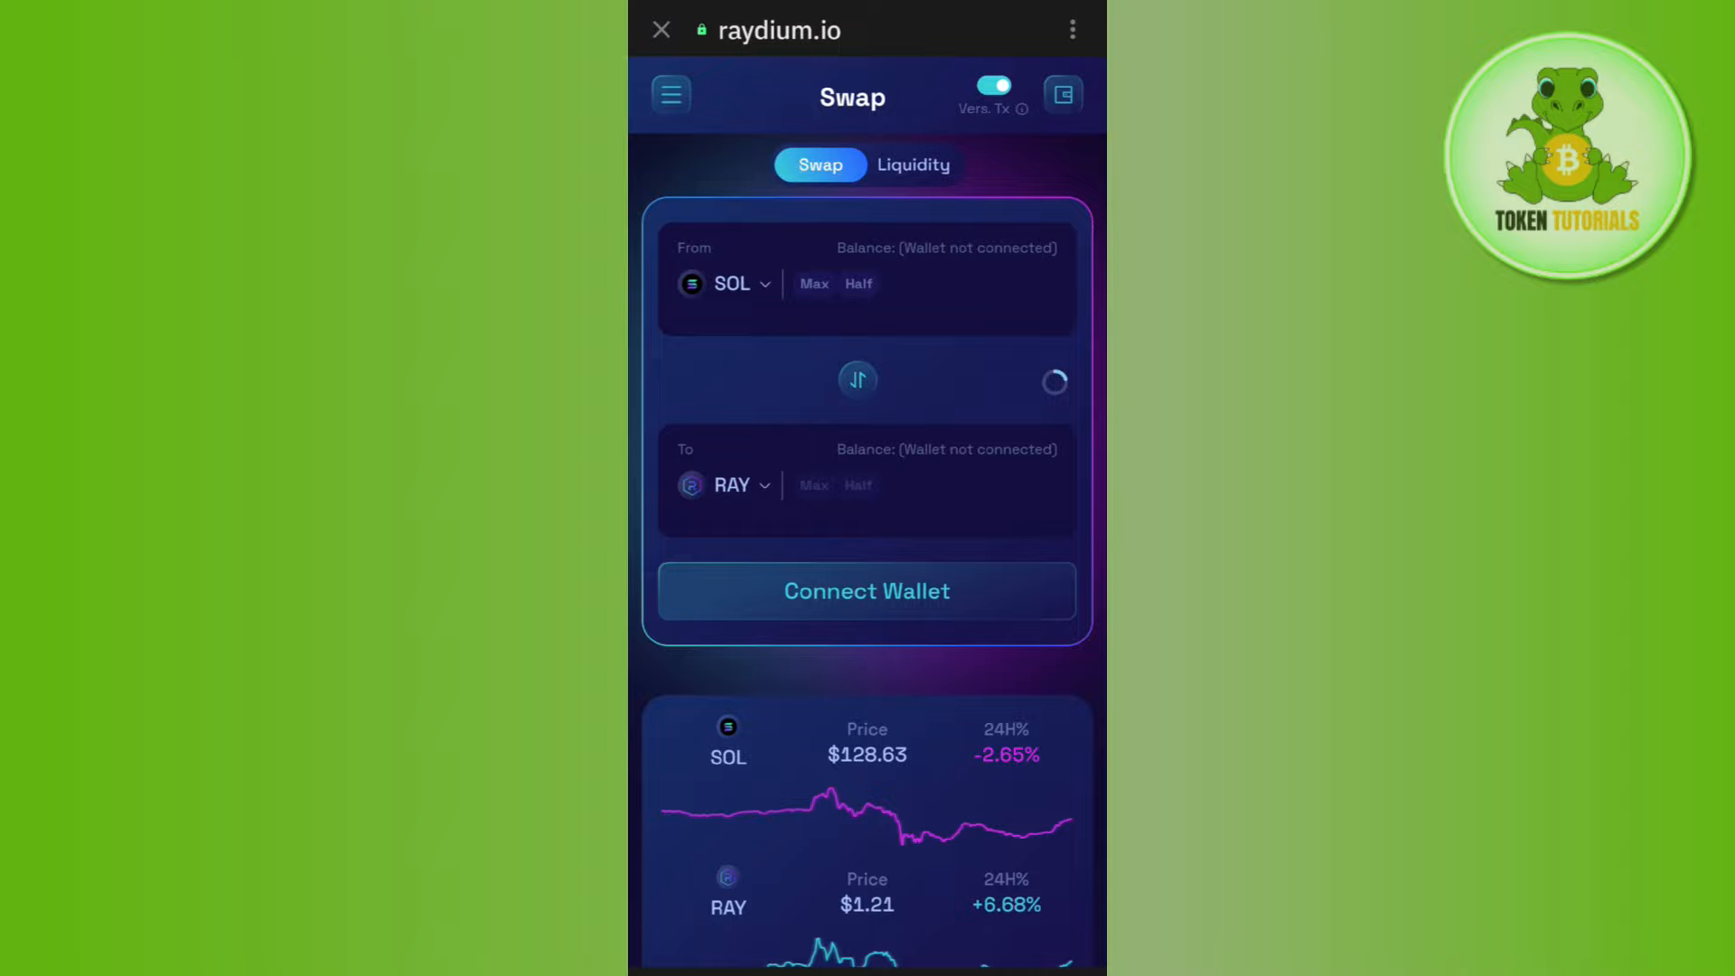
pyautogui.click(865, 589)
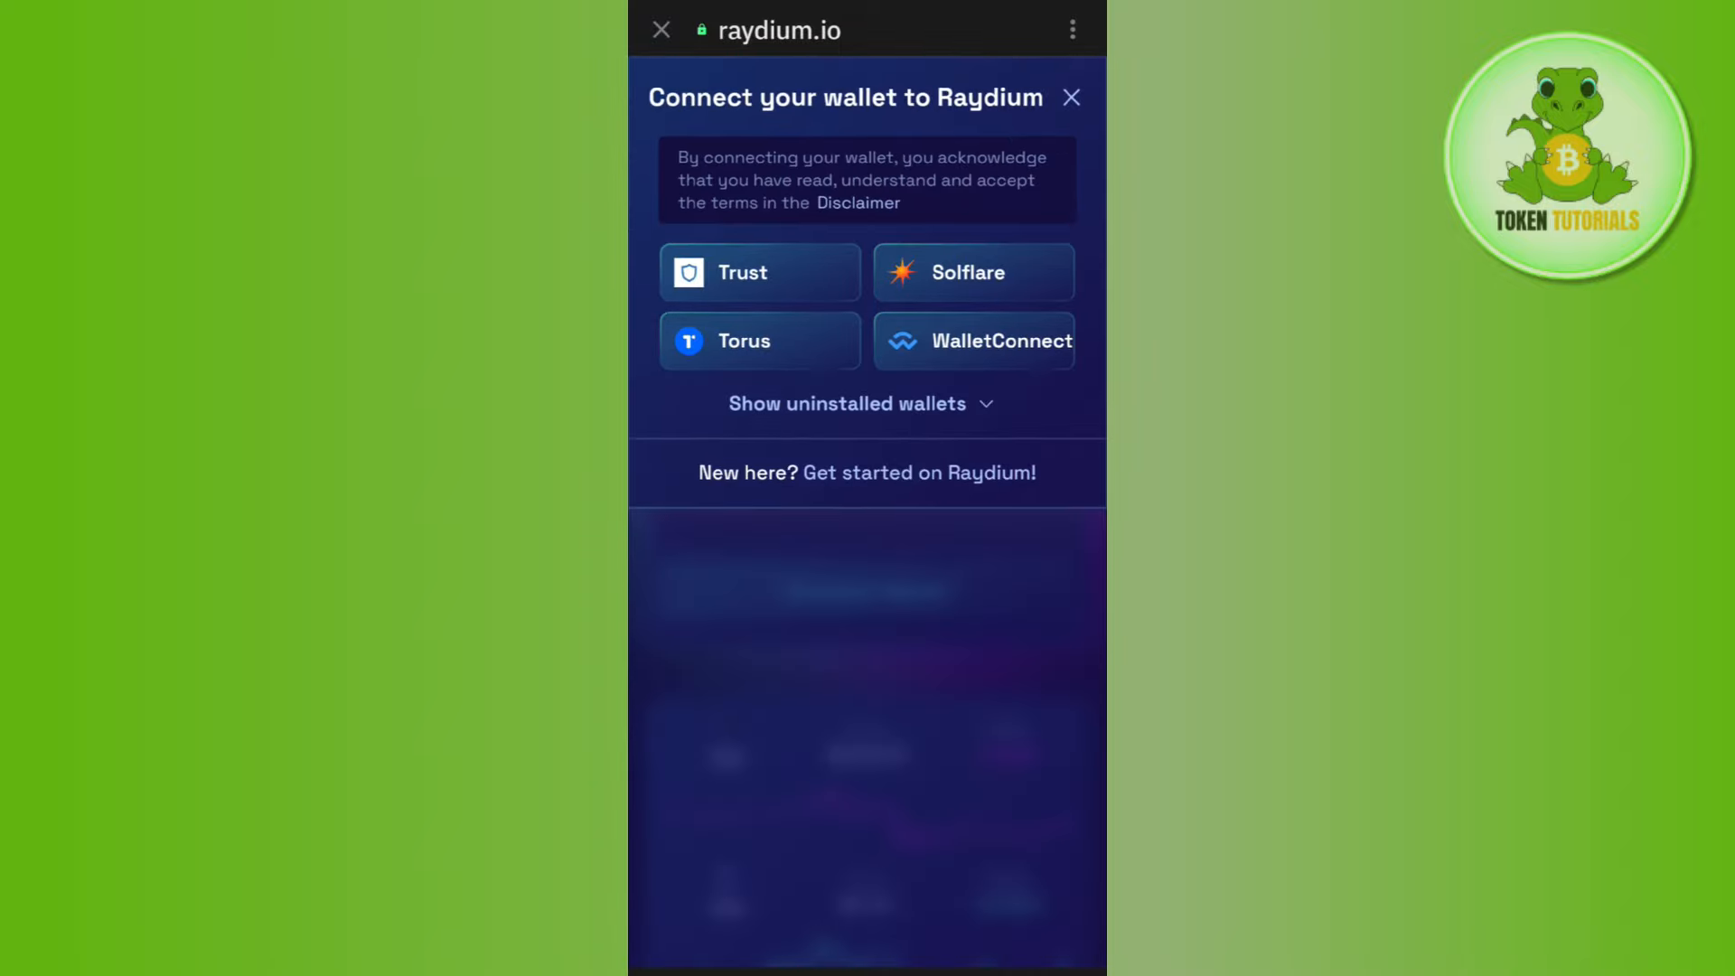
pyautogui.click(1069, 97)
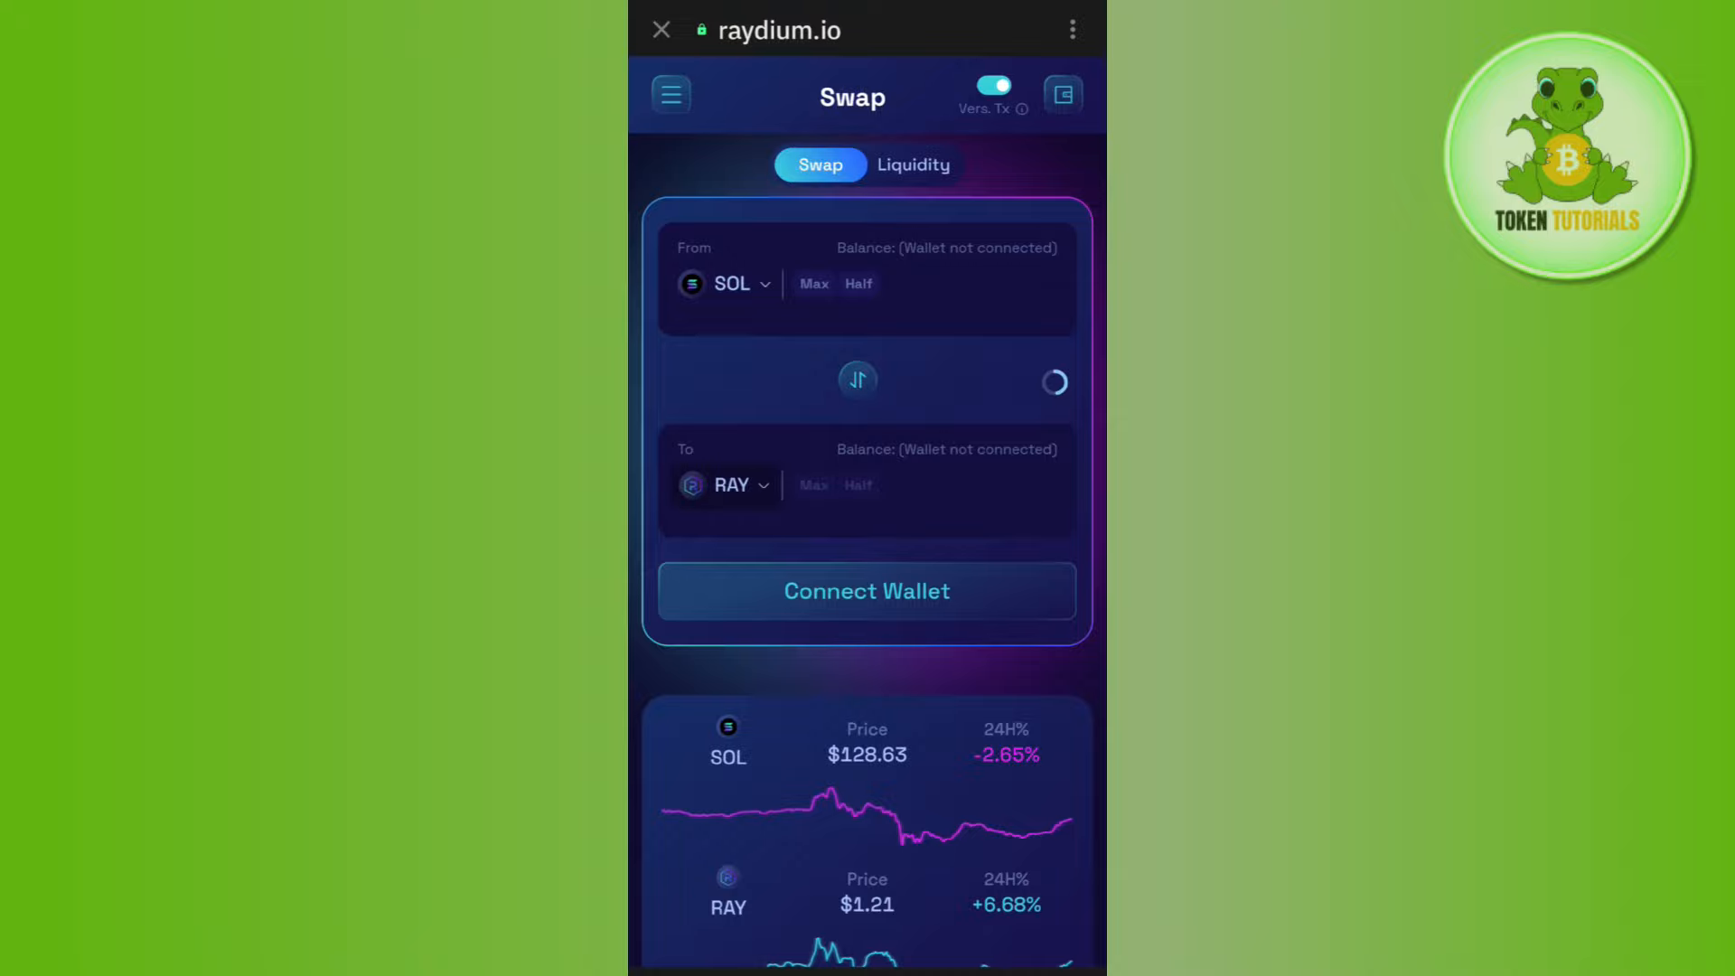
# Set the receive token to USDT and enter 100 SOL as the amount to swap.
pyautogui.click(731, 484)
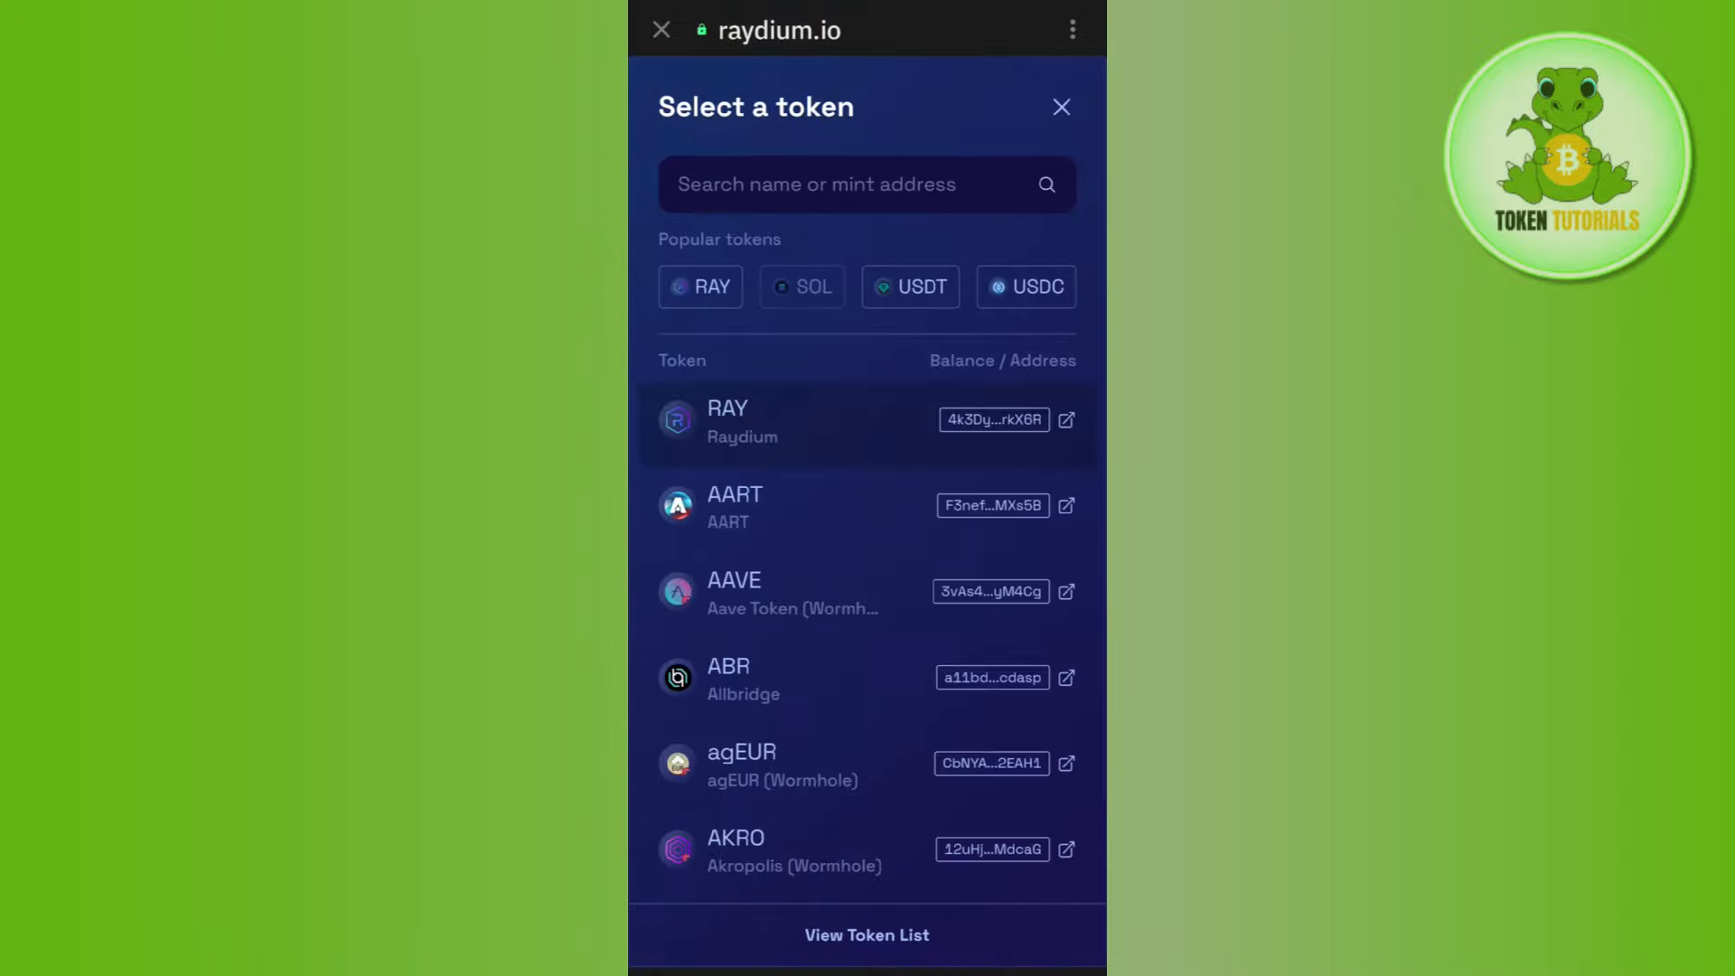
pyautogui.click(735, 508)
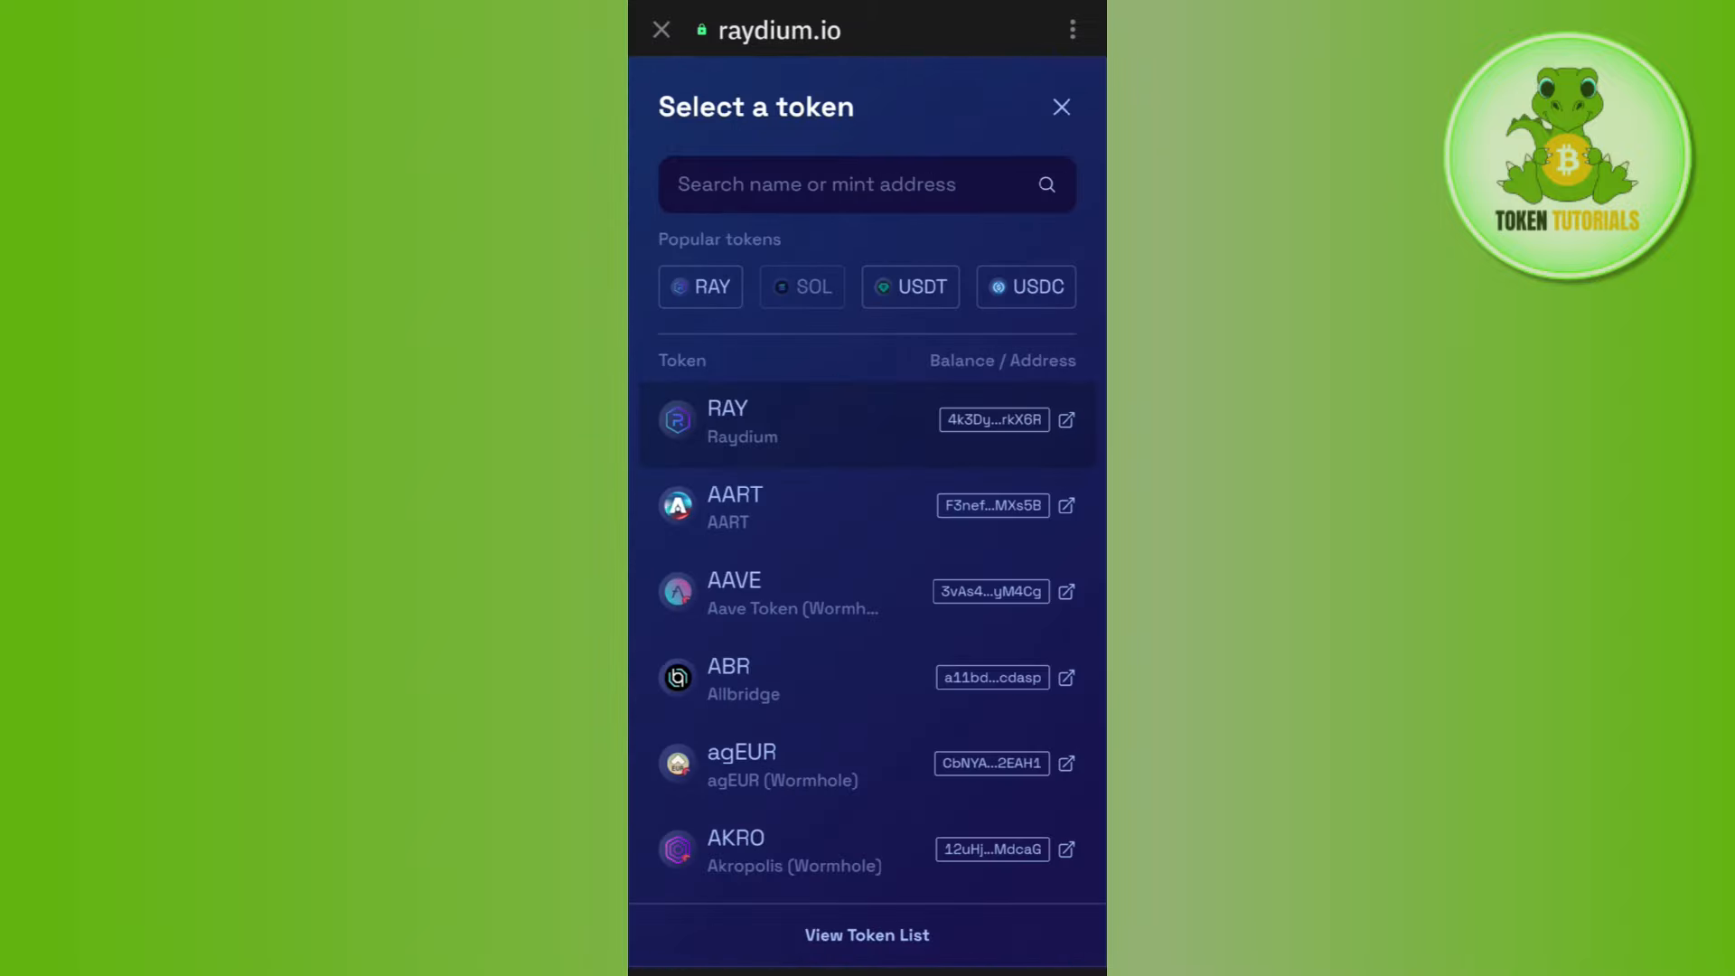
pyautogui.click(1060, 107)
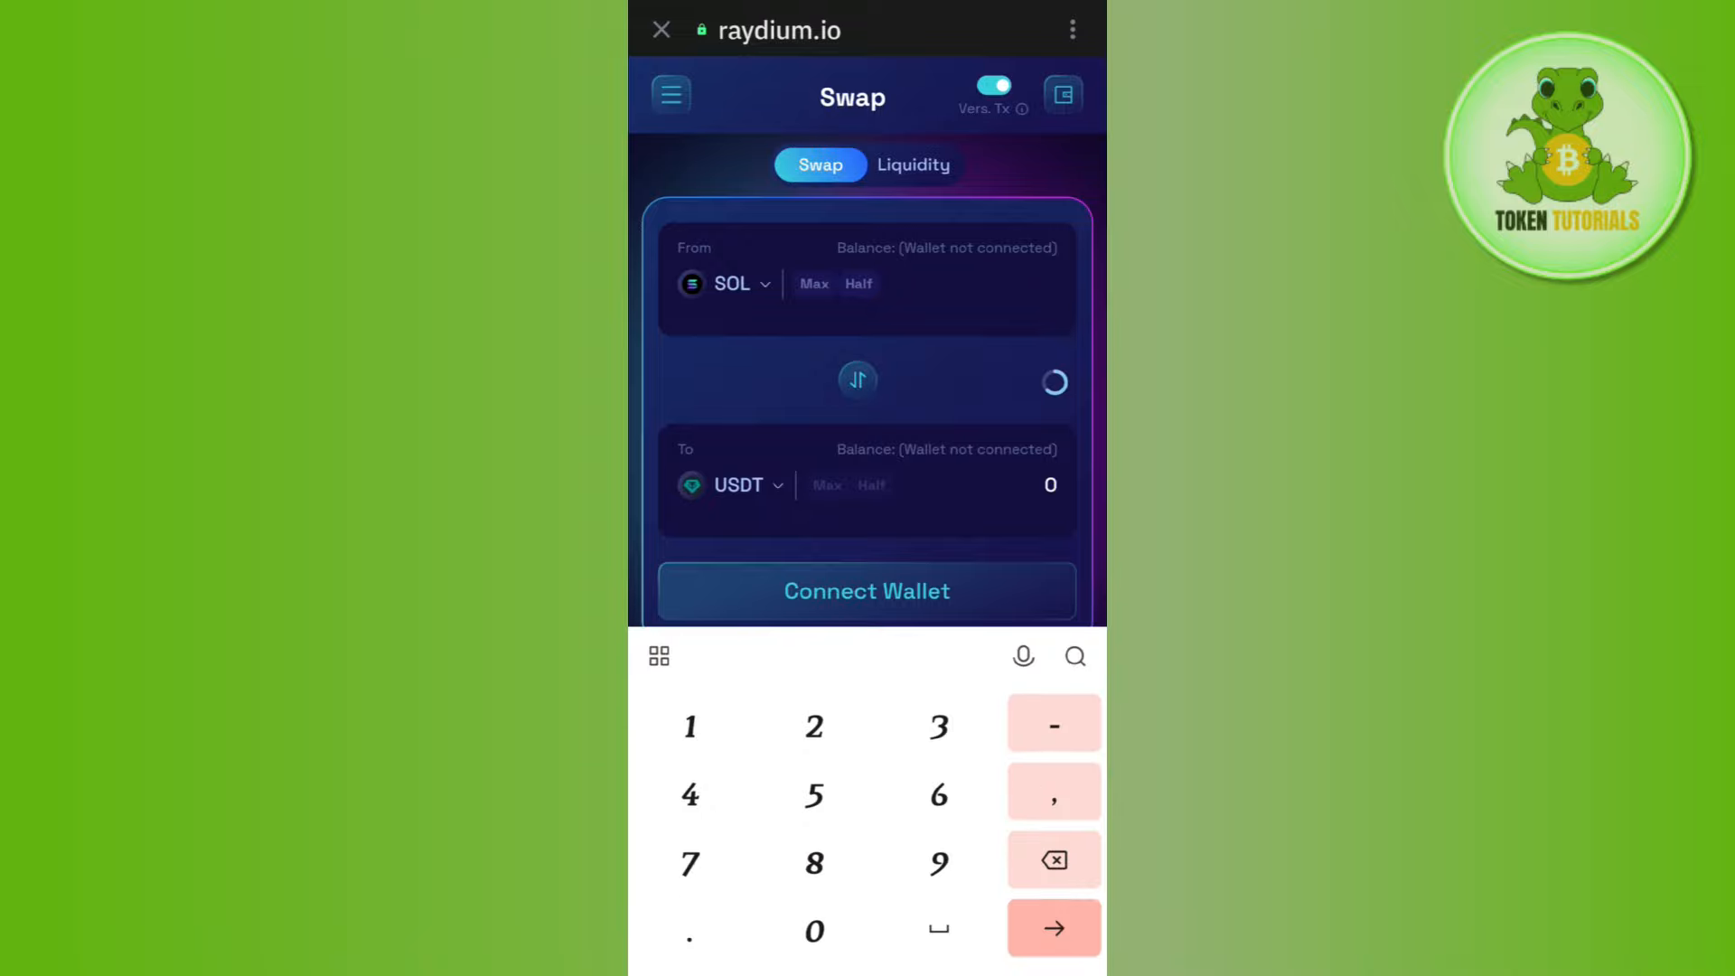
pyautogui.write('100')
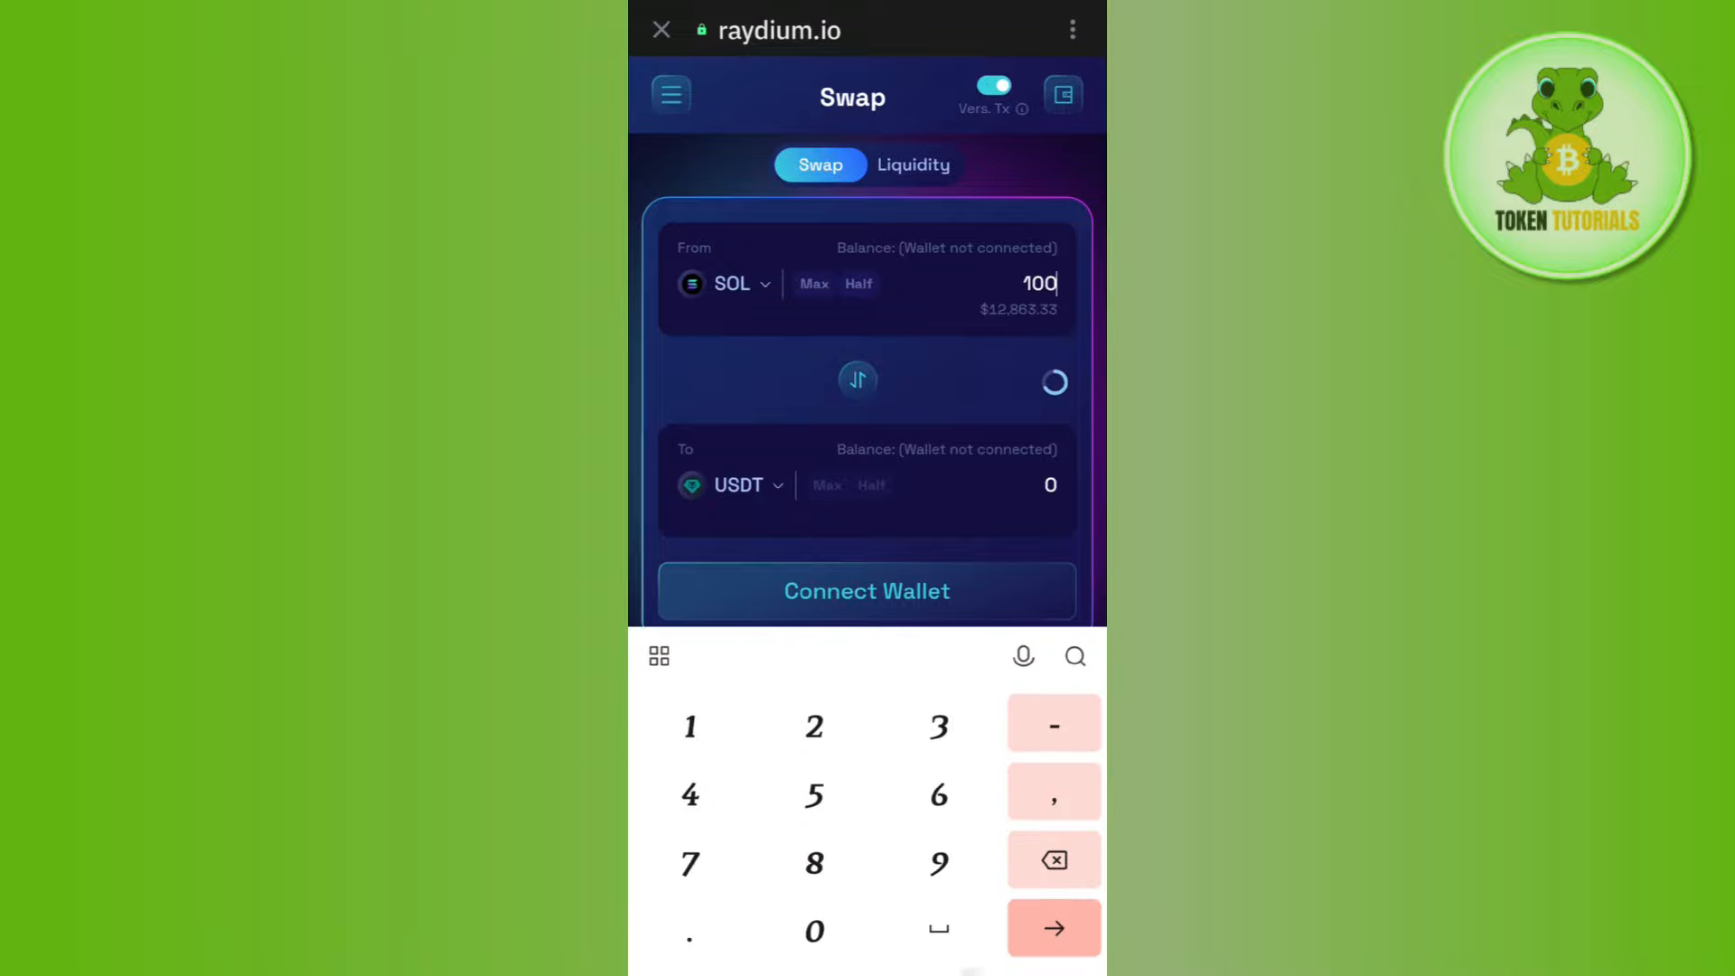